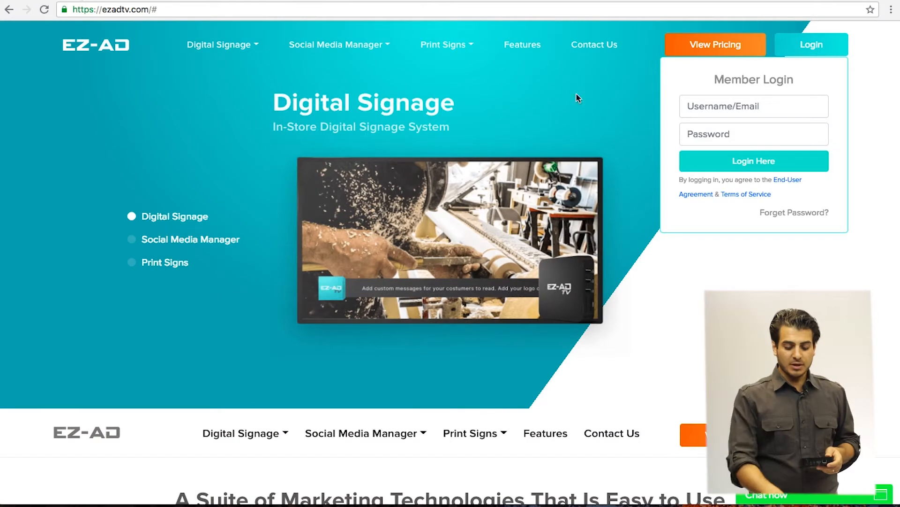
mouse_move(671, 98)
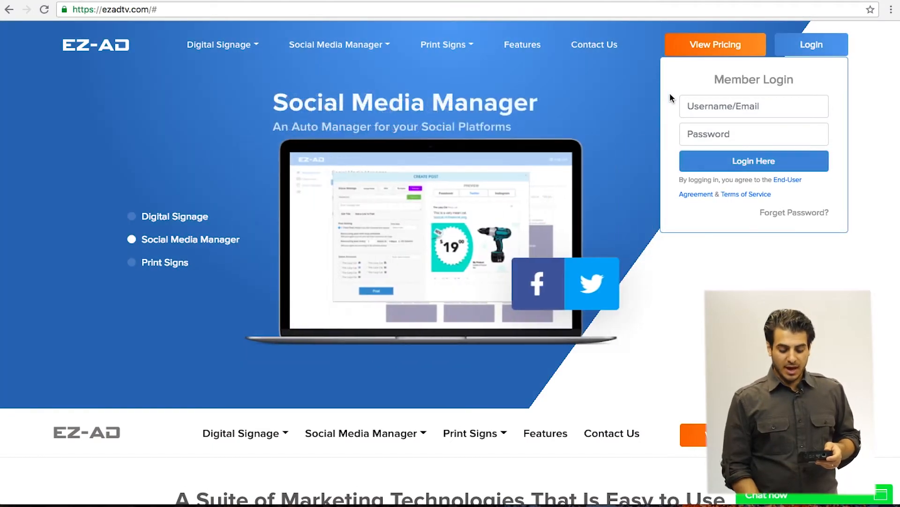
Step: Log in to the EZ-AD member dashboard to reach the Screens list
left_click(165, 262)
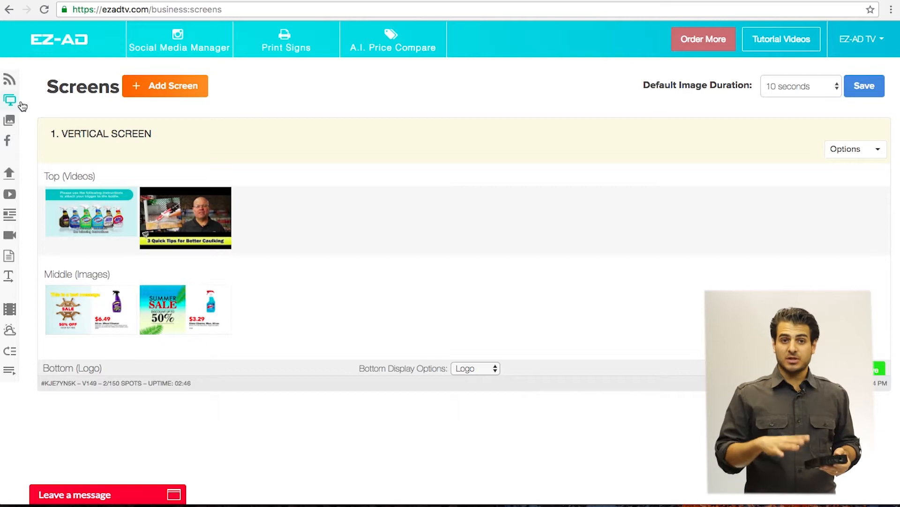
mouse_move(255, 97)
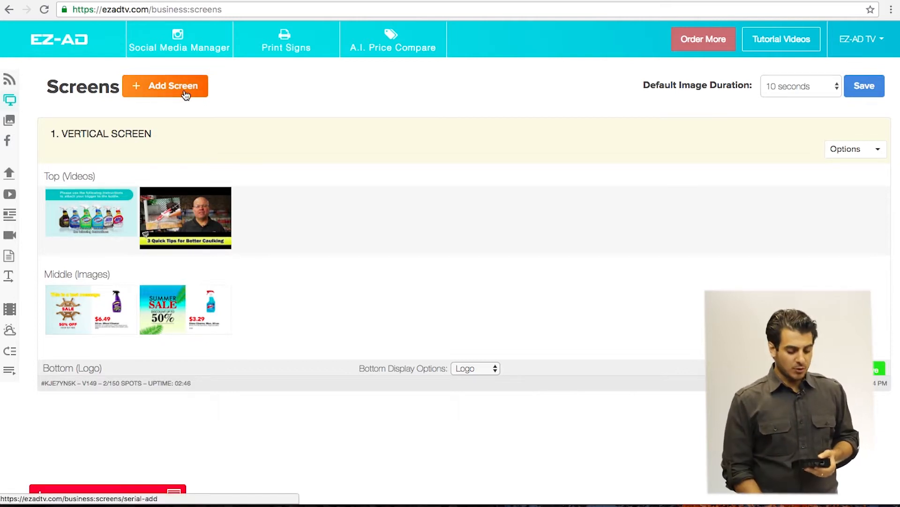
Step: View the Add Screen serial form, return to Screens and rename the first screen VERTICAL STAND
left_click(165, 85)
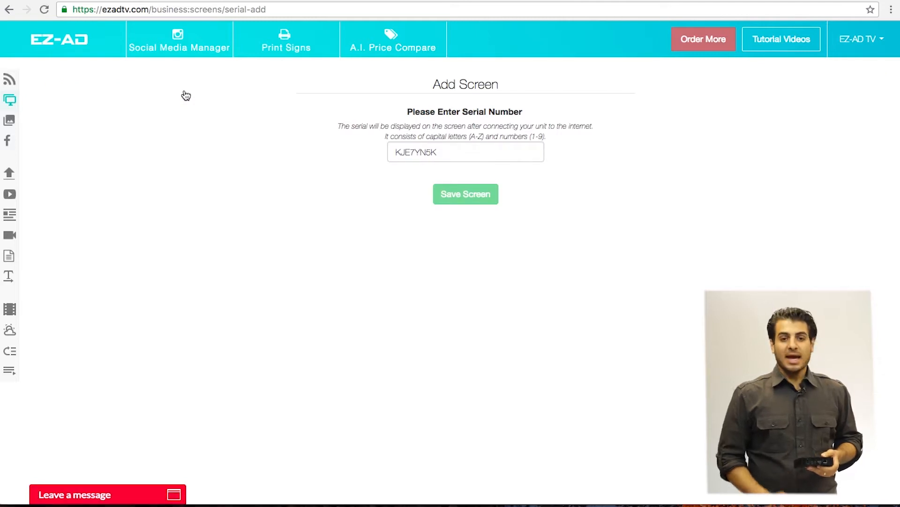
left_click(466, 193)
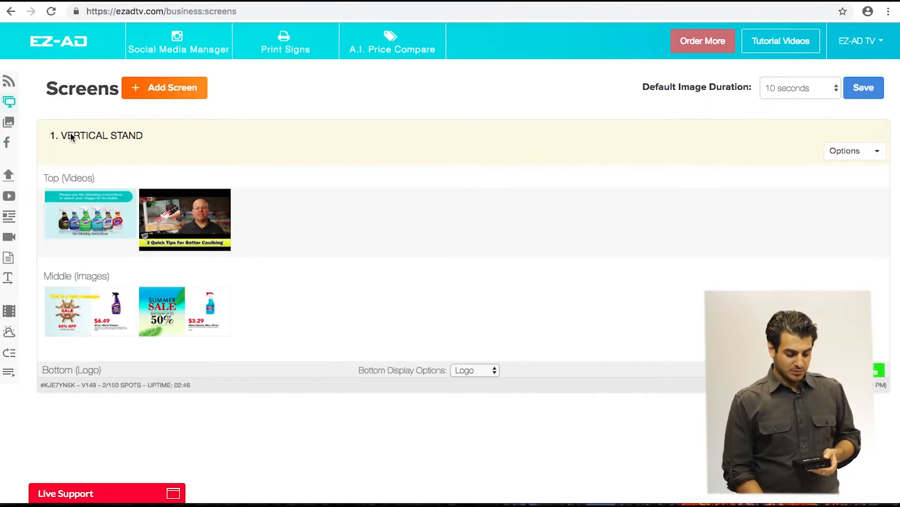
double_click(97, 136)
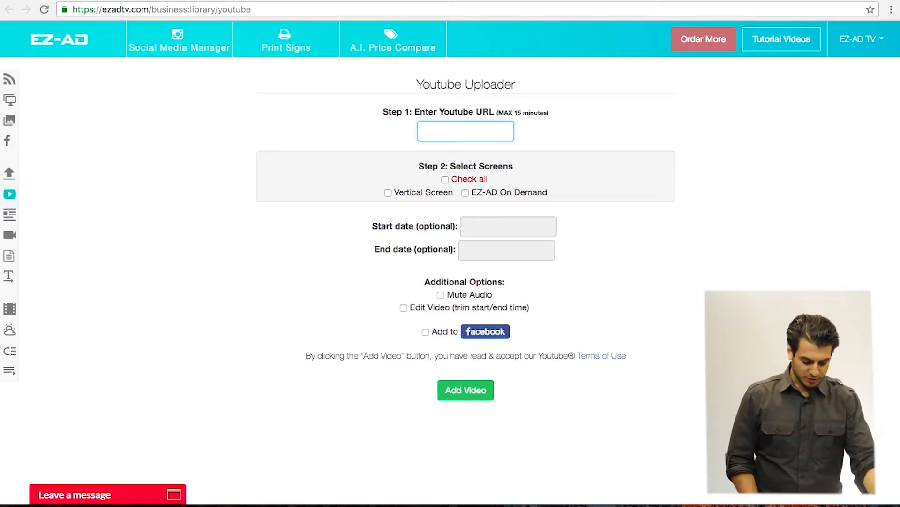
Step: Paste the YouTube URL, turn on Edit Video trimming and start editing the loaded video
type("youtube.")
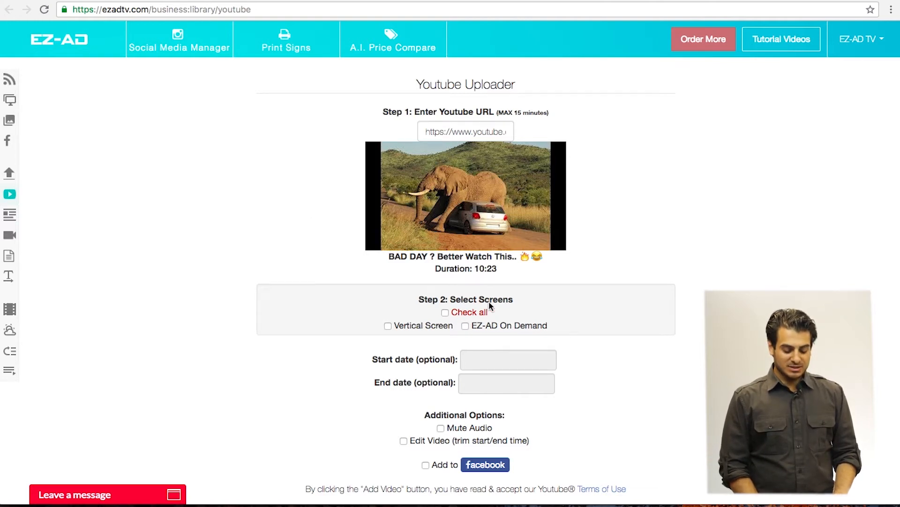
mouse_move(399, 332)
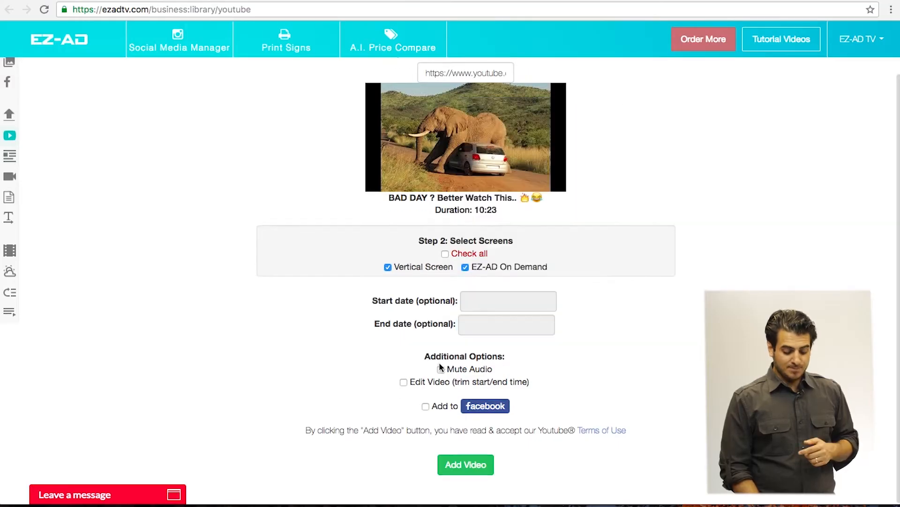
left_click(403, 381)
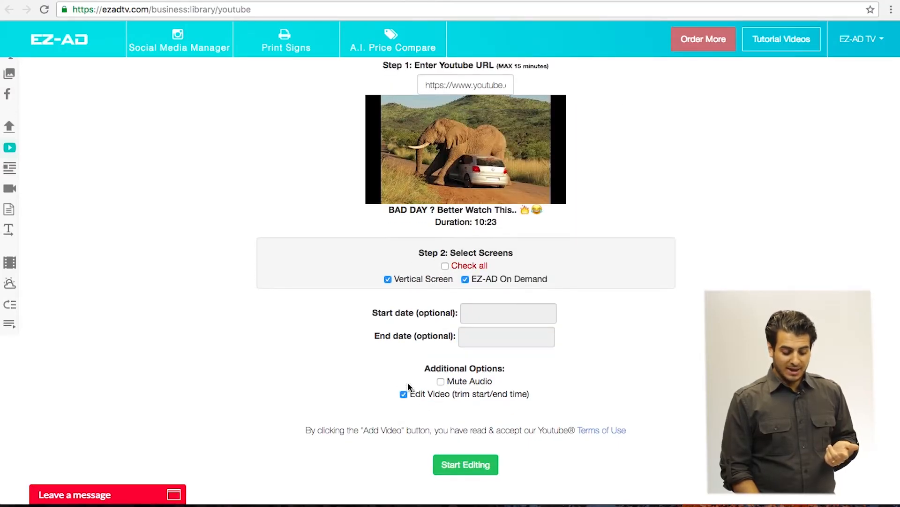
left_click(466, 465)
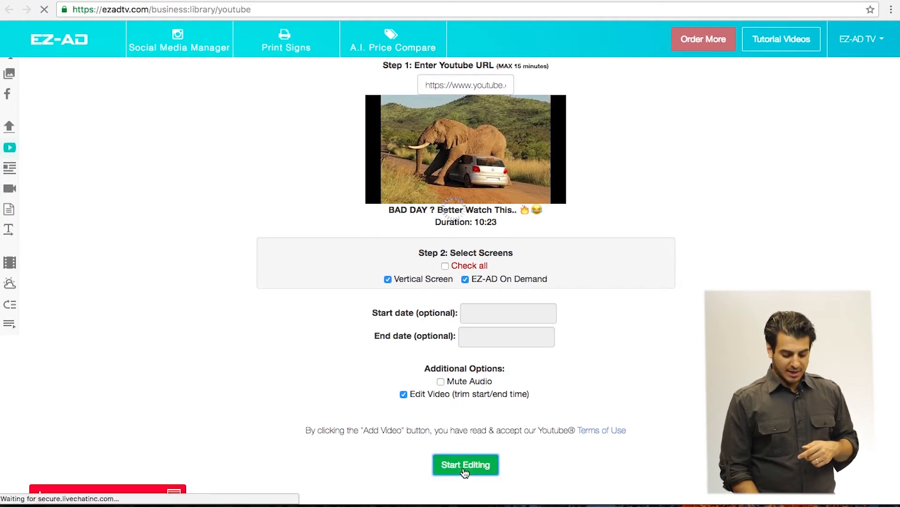
left_click(466, 464)
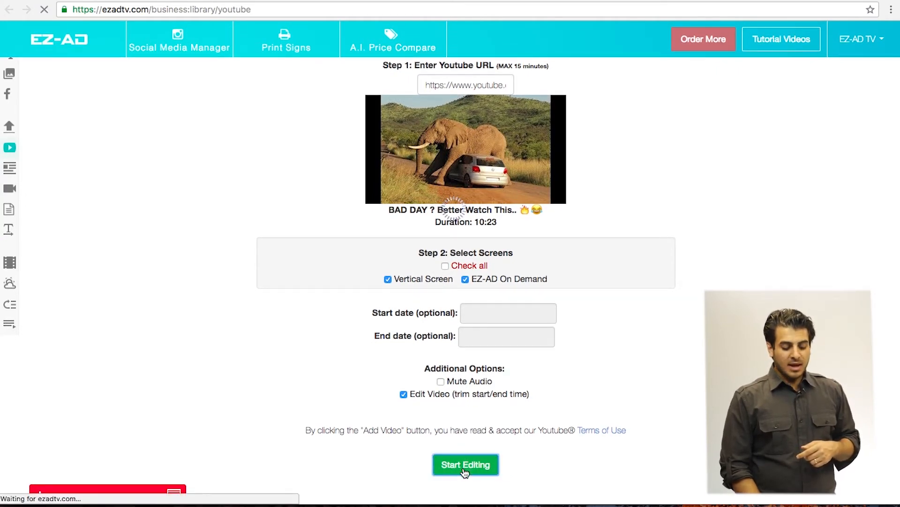
left_click(465, 464)
type("3m")
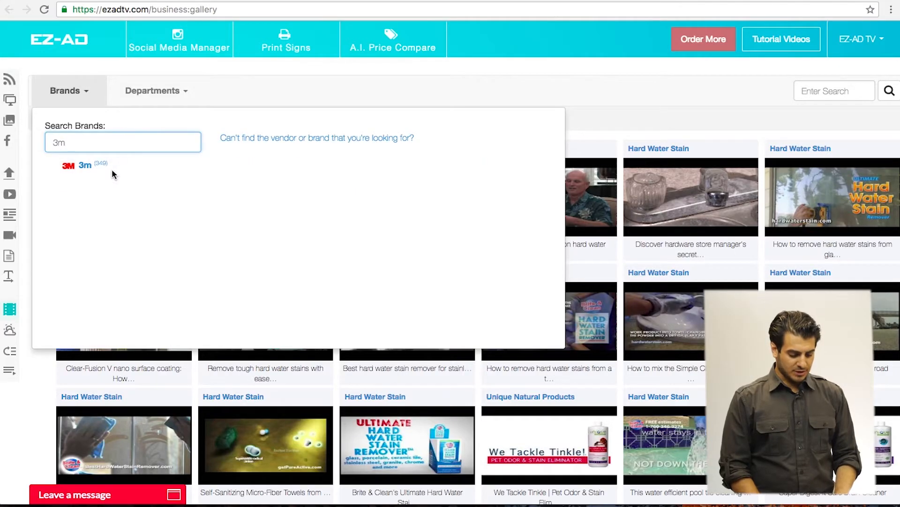
Step: Filter the gallery to 3M and add the Data driven sustainability video to the Vertical Screen
left_click(85, 166)
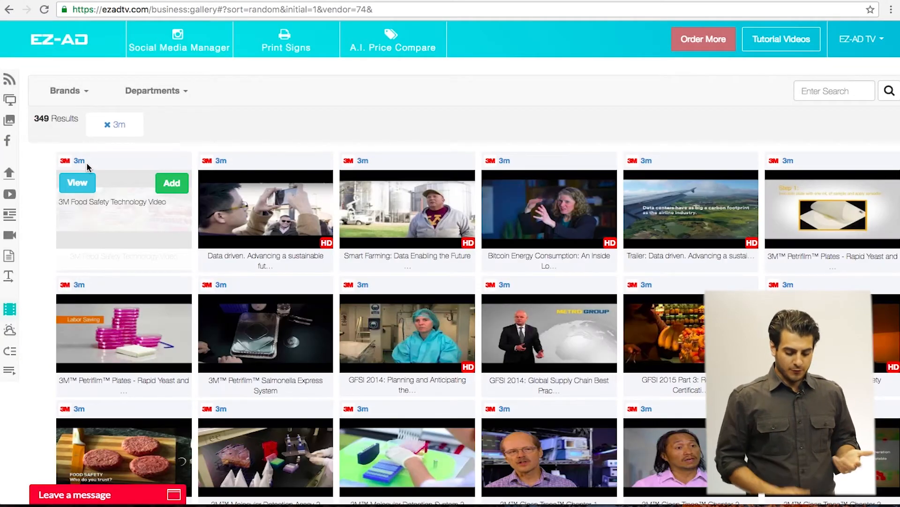
left_click(172, 183)
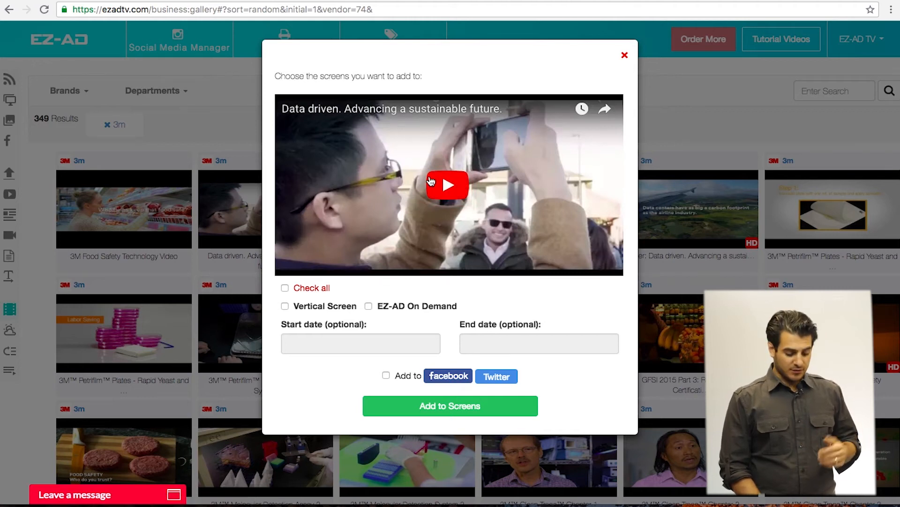
left_click(285, 306)
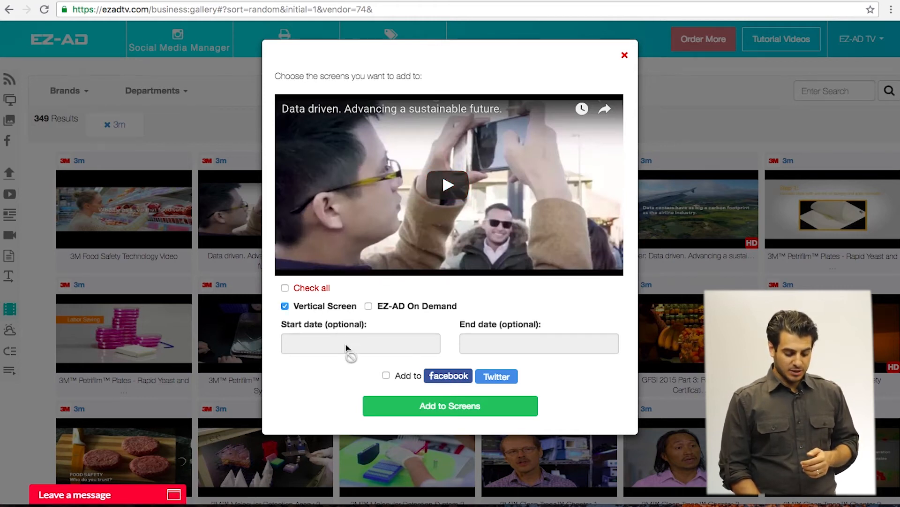
mouse_move(551, 335)
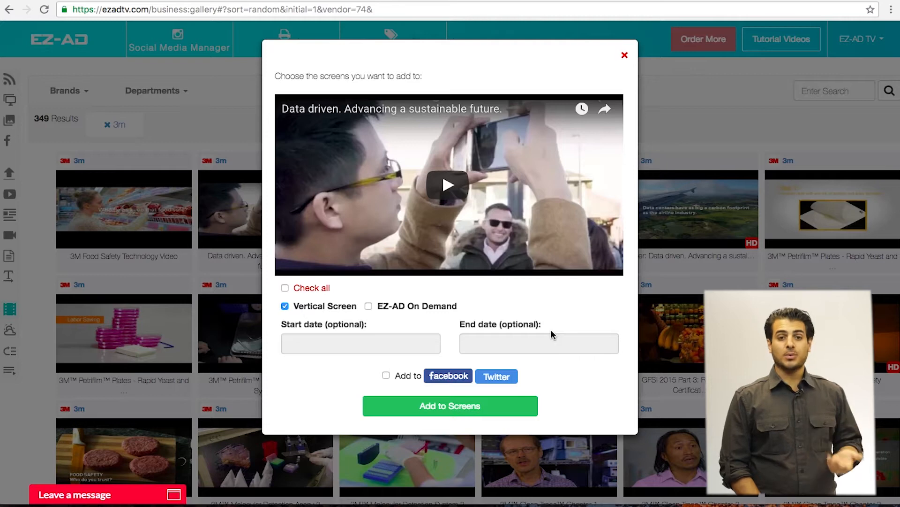
left_click(624, 55)
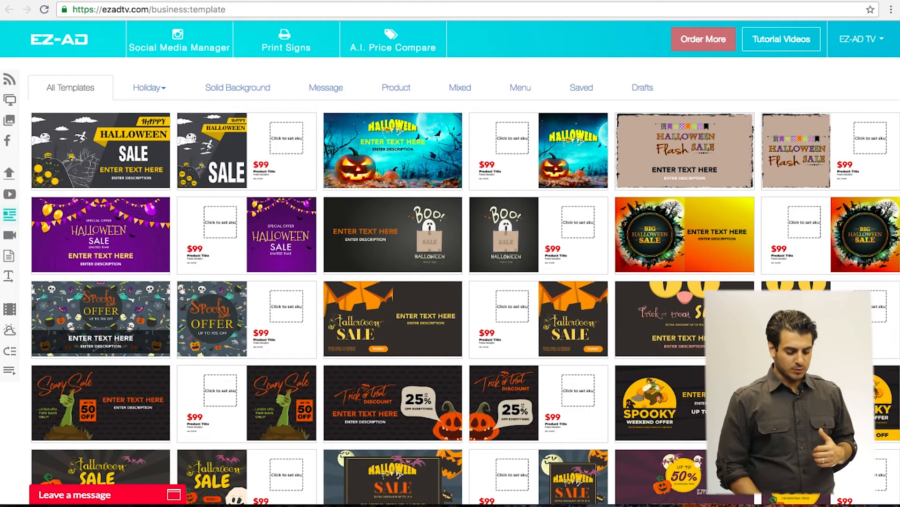
Step: Browse the Mixed, Menu and Holiday template tabs toward the Happy Halloween Sale template
left_click(326, 87)
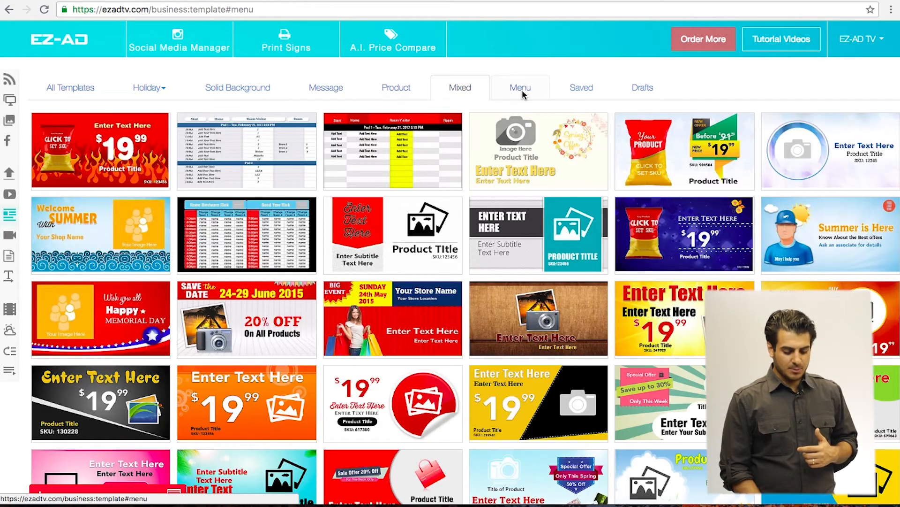
left_click(519, 87)
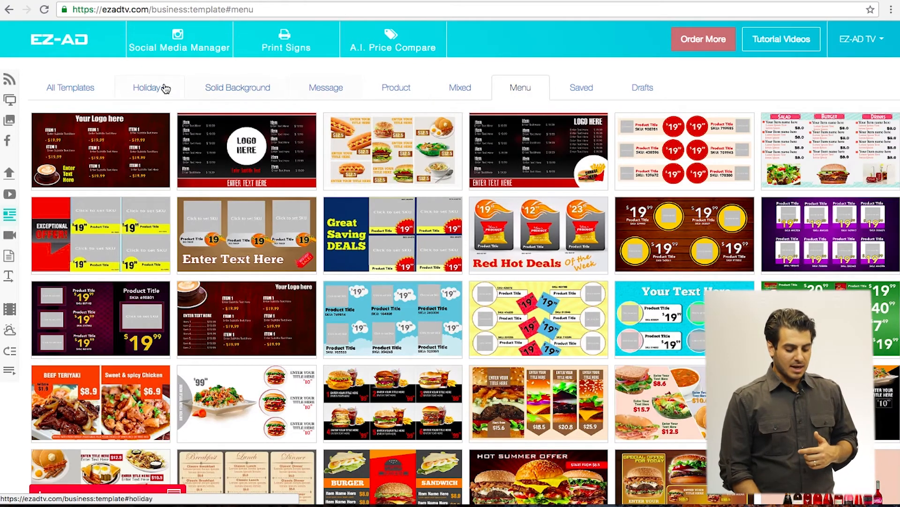
left_click(236, 87)
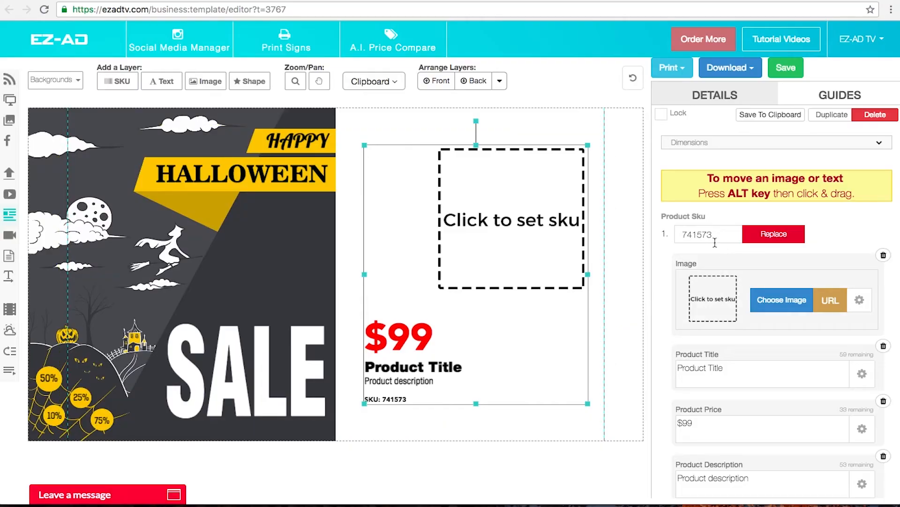
Step: Replace the sign product with SKU 128250 and enter a product price of 19.99
type("128250")
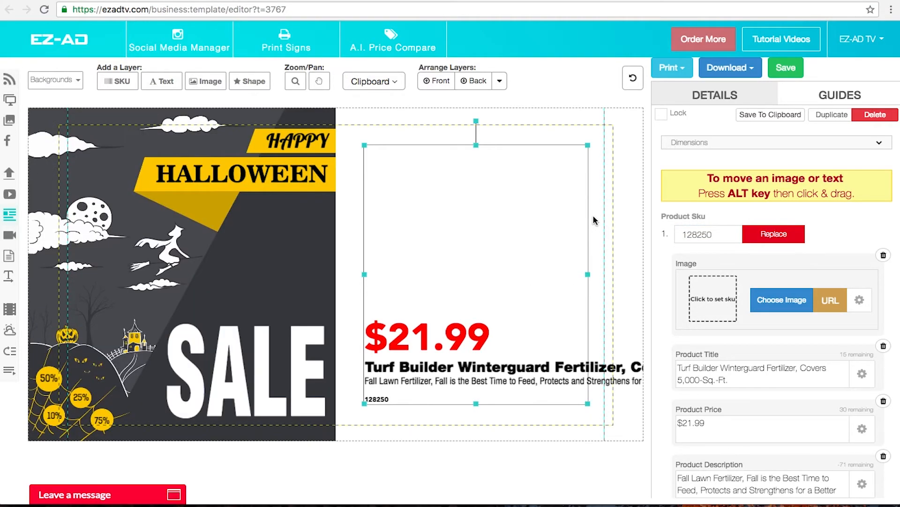
left_click(782, 300)
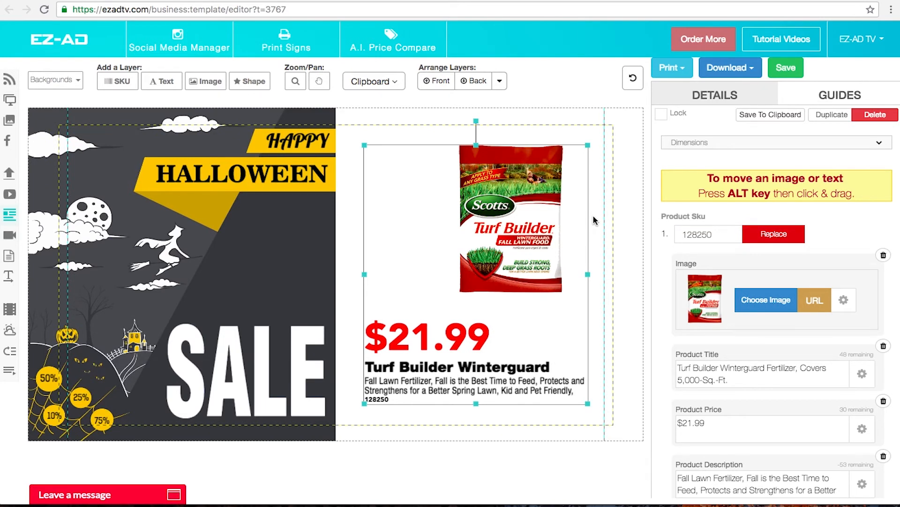
scroll("down", 3)
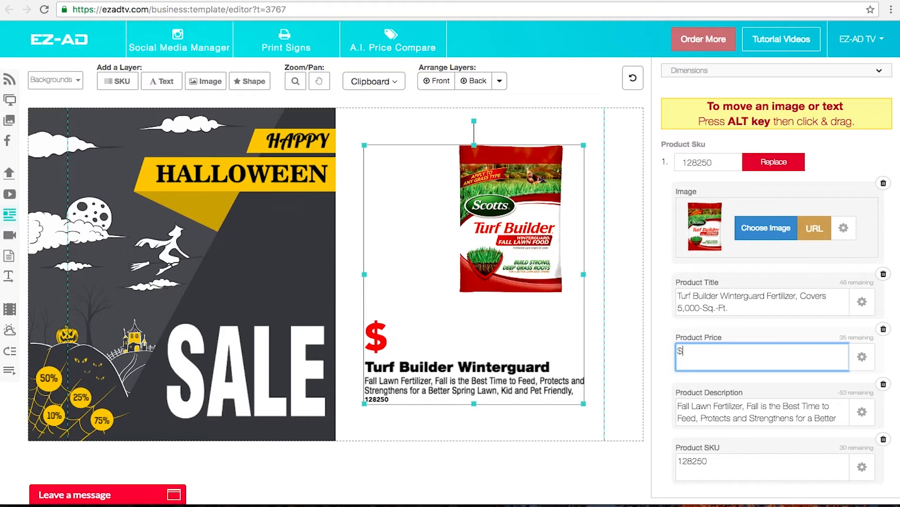
type("19.99")
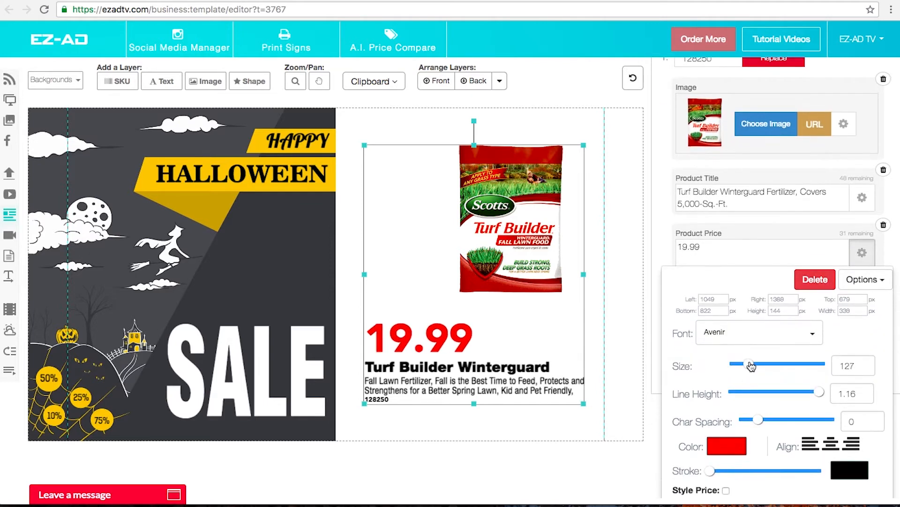
Step: Enlarge the price text, colour it blue, nudge the SALE text higher and save the sign
left_click_drag(749, 364, 755, 364)
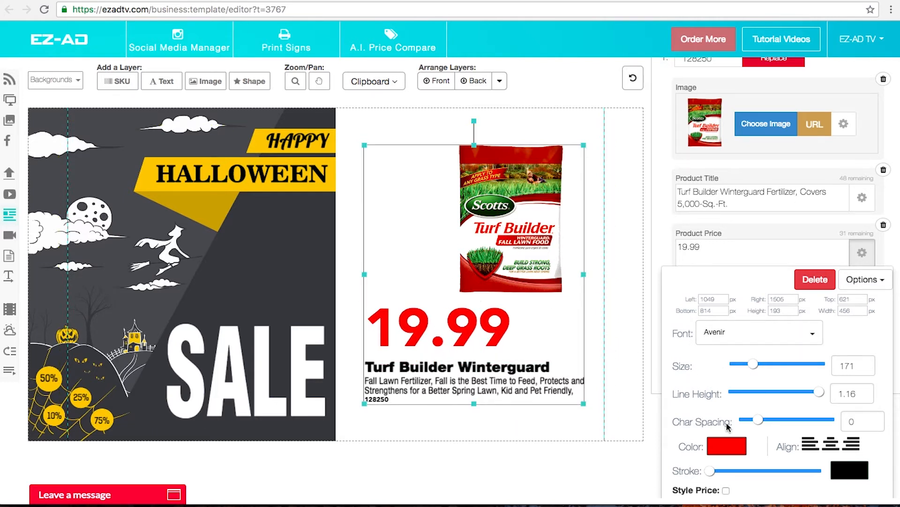
left_click(727, 446)
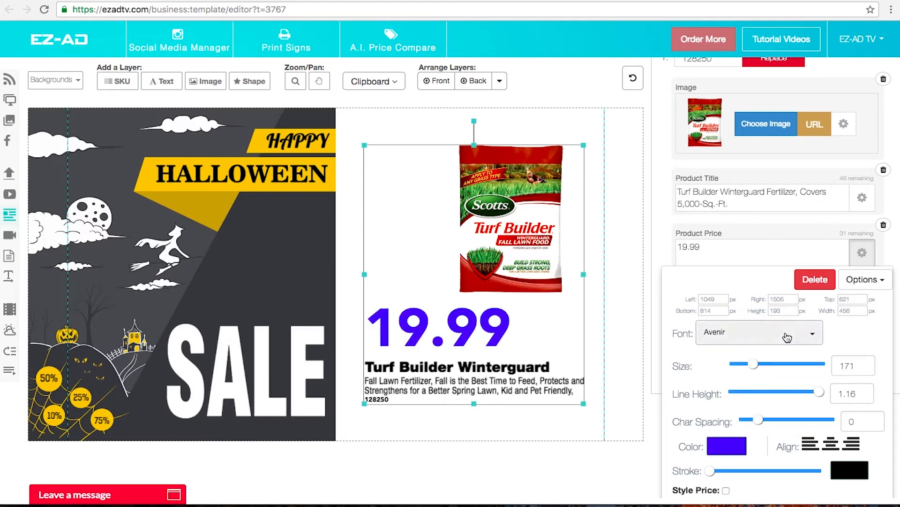
left_click(758, 332)
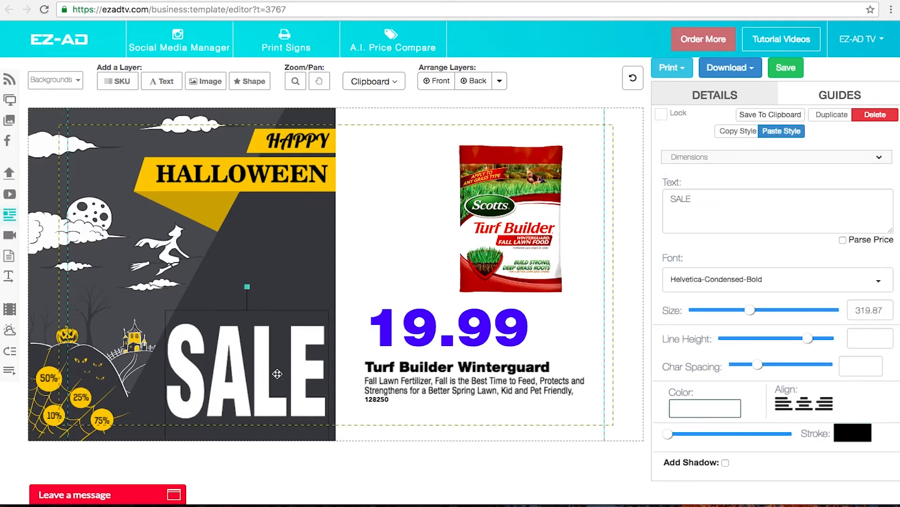
left_click_drag(277, 375, 271, 316)
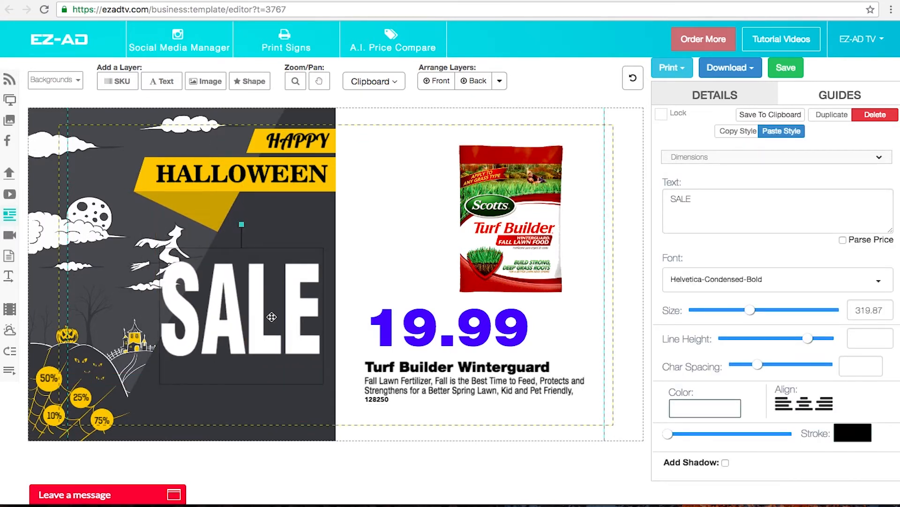
left_click(785, 67)
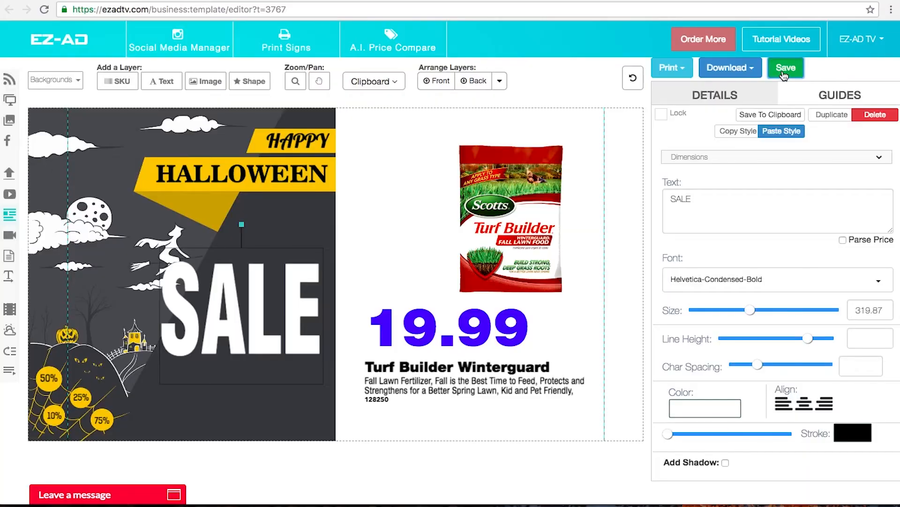
left_click(785, 67)
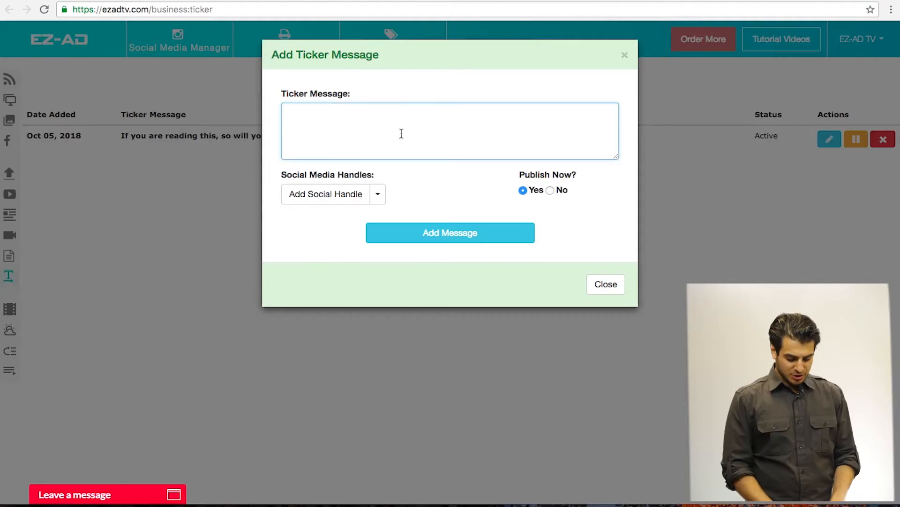
Step: Add a published 'Hello Member' ticker message, then view the ticker display settings
type("Hello Memb")
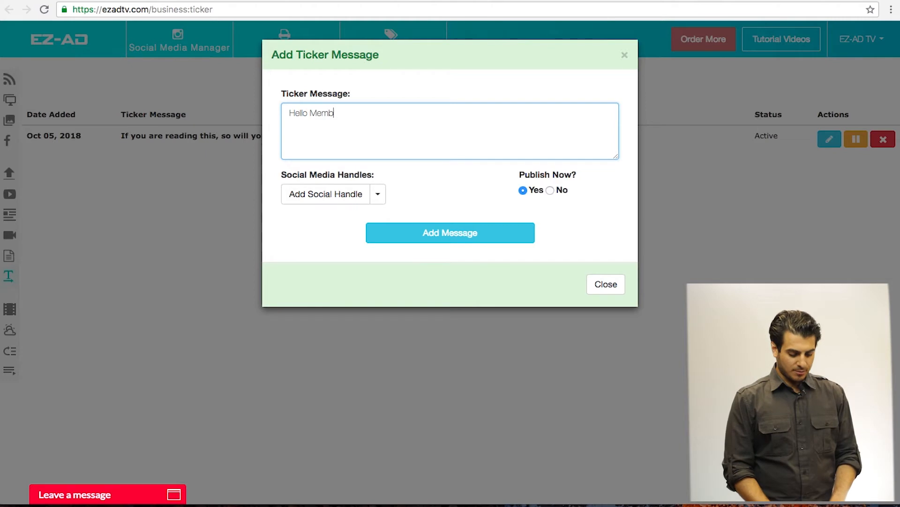
left_click(449, 232)
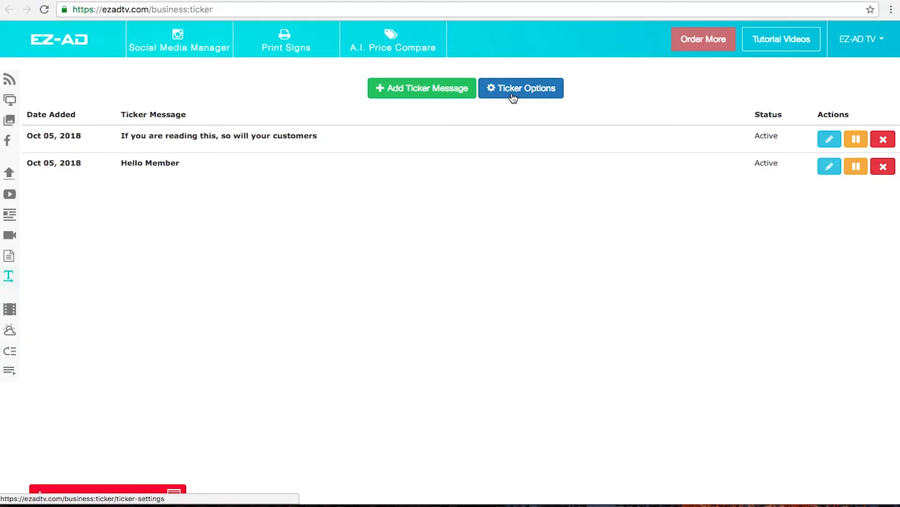
left_click(520, 88)
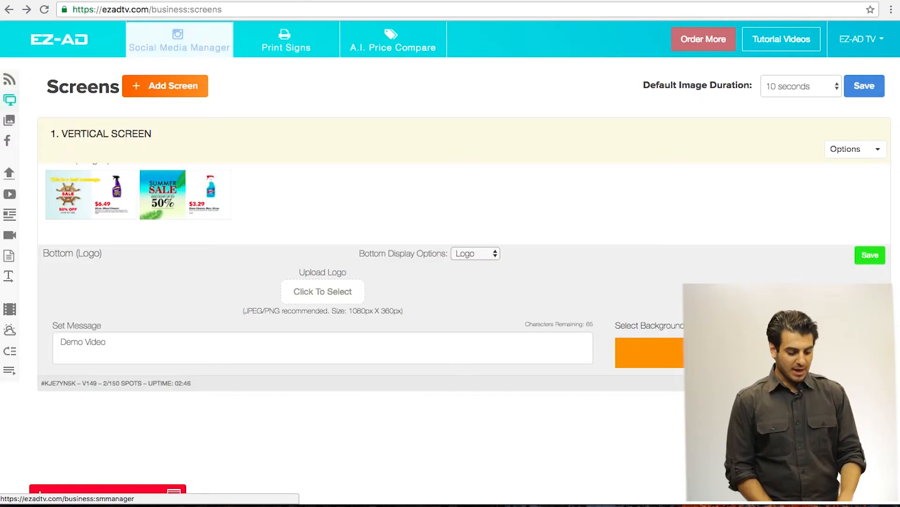
Step: Go to Social Media Manager, view the Add Account connect dialog and close it
left_click(179, 39)
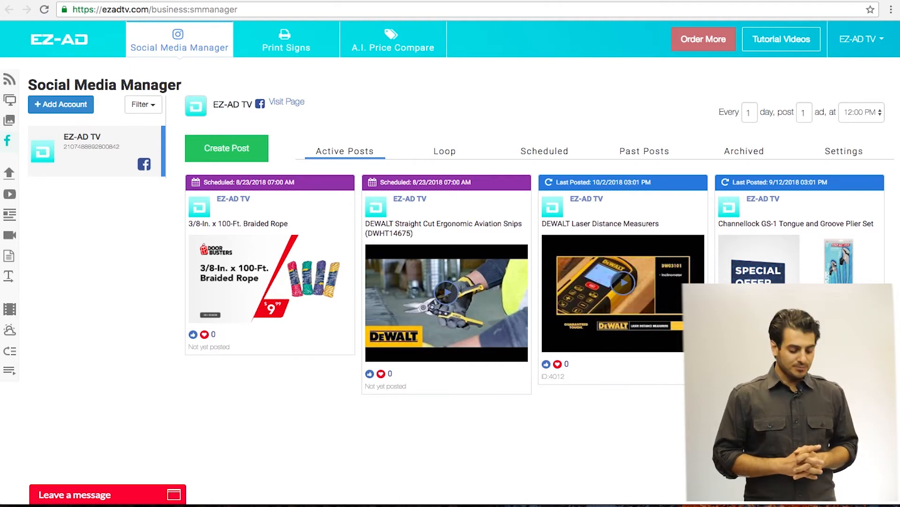
left_click(60, 104)
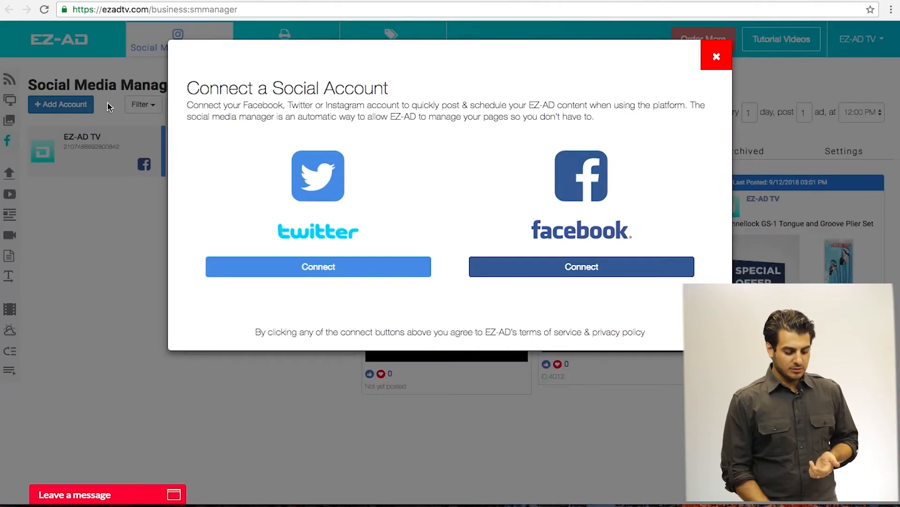
mouse_move(522, 211)
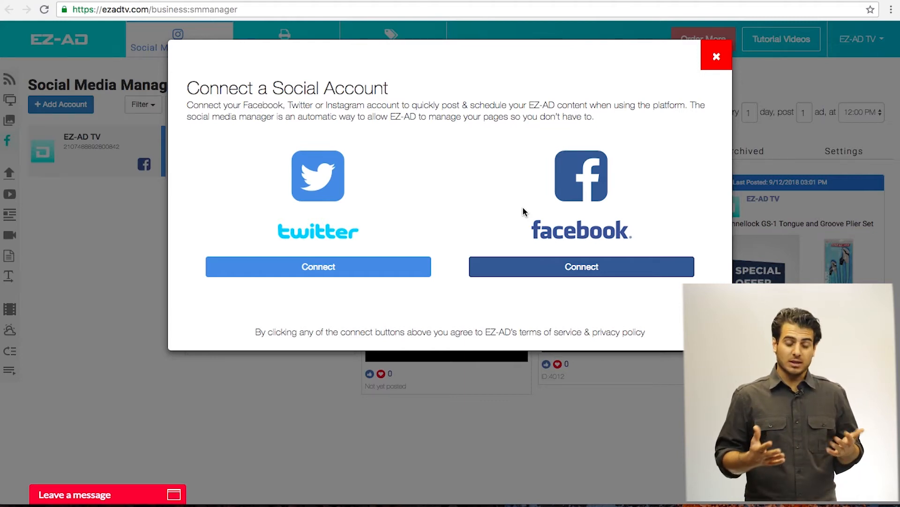
left_click(715, 56)
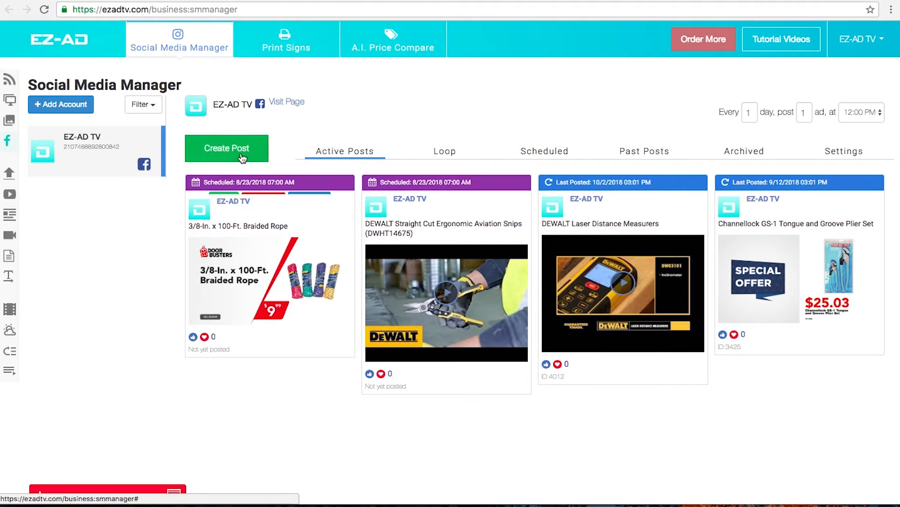
Step: Create a post generated from SKU 128250 with the status 'Message Here for 19.99'
left_click(227, 148)
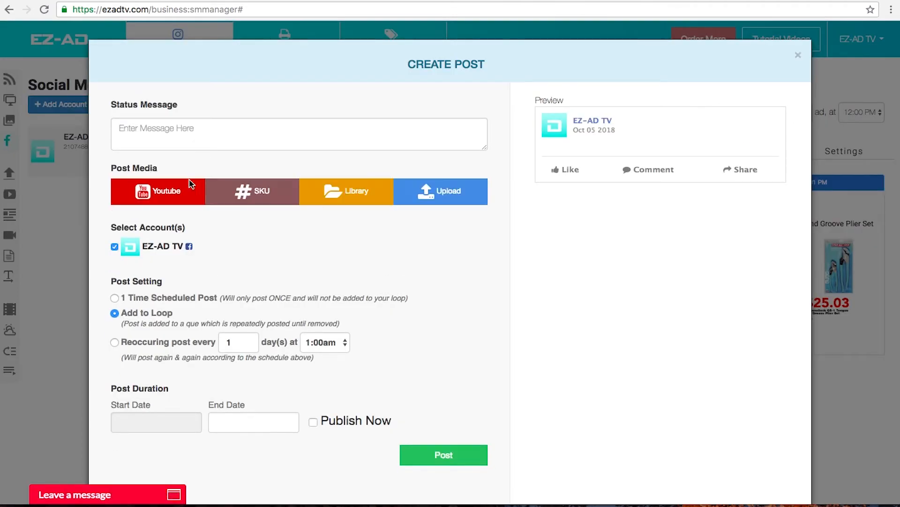
left_click(251, 190)
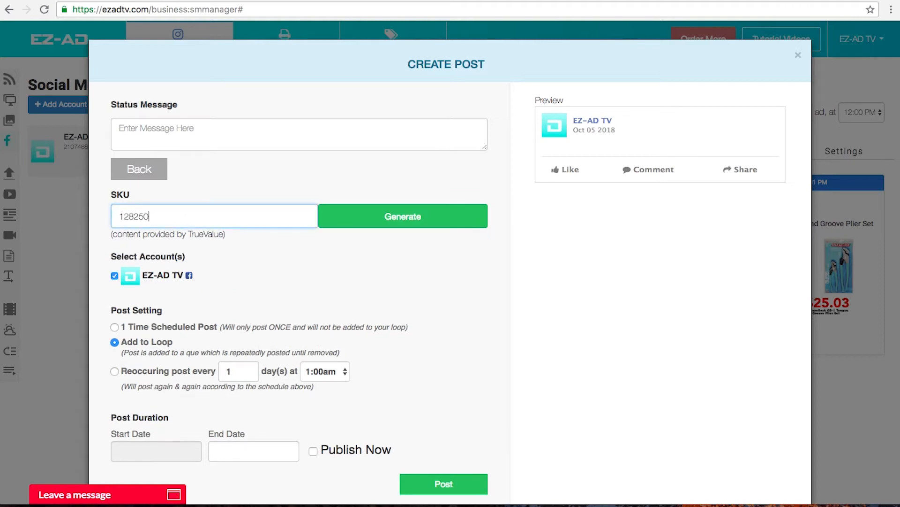
left_click(402, 216)
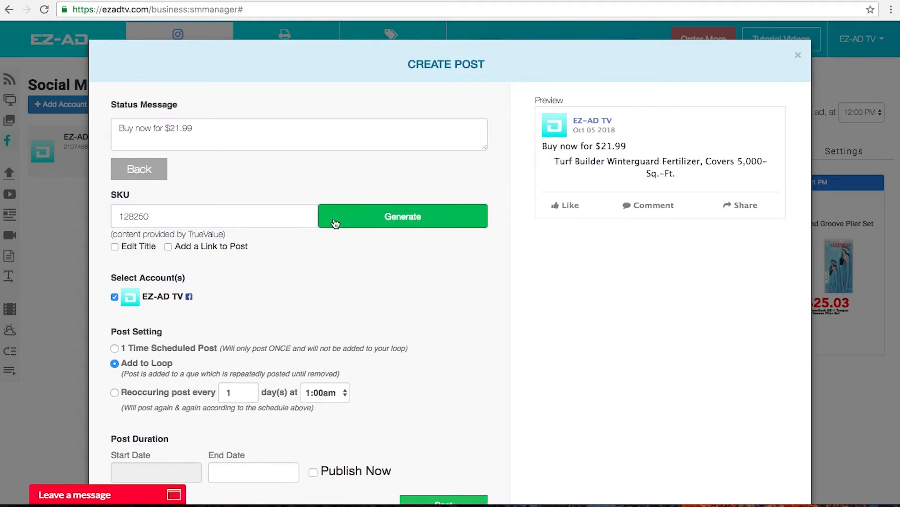
left_click(403, 215)
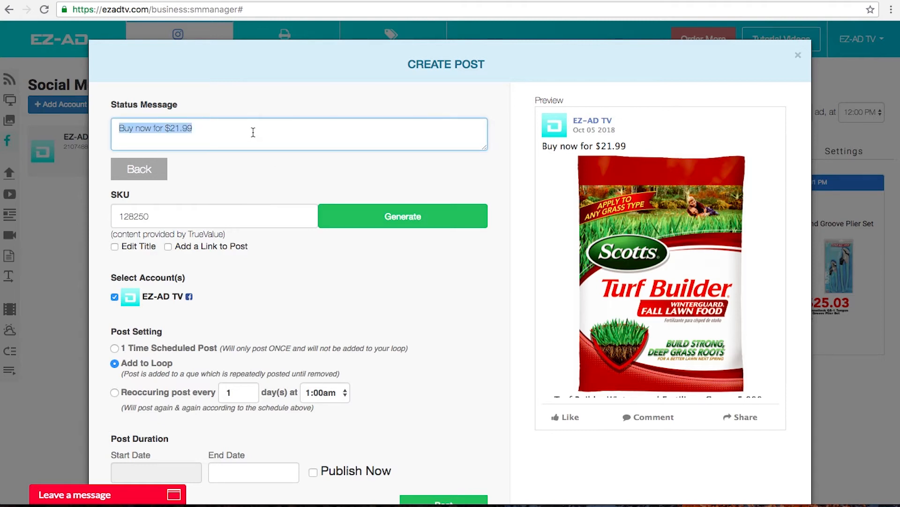
type("Message Here for 19.99")
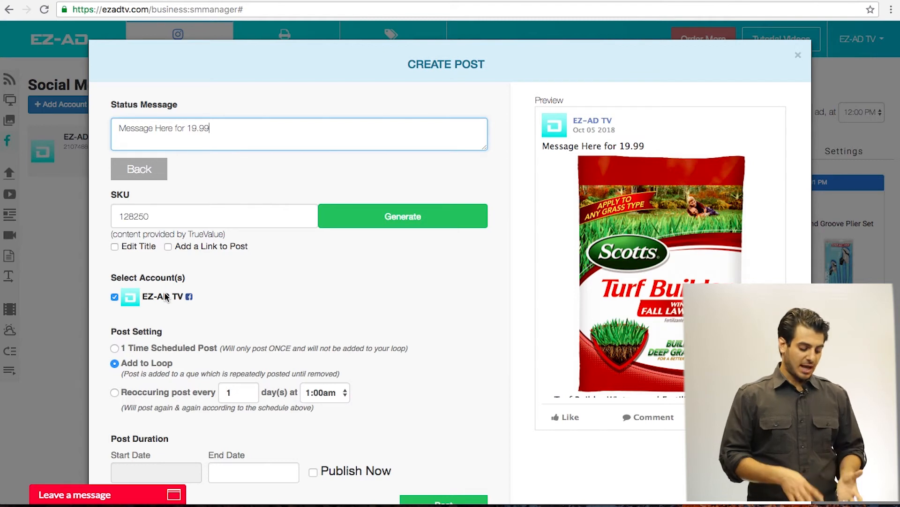
mouse_move(224, 319)
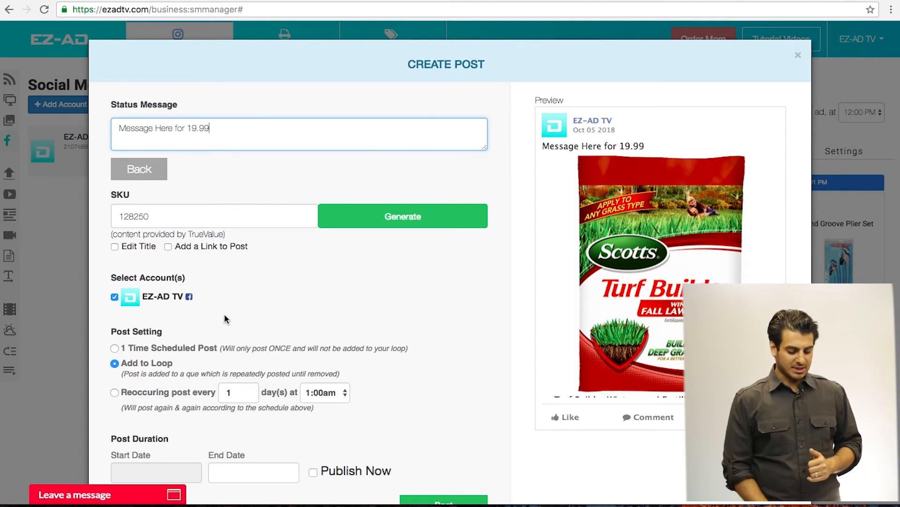
mouse_move(127, 342)
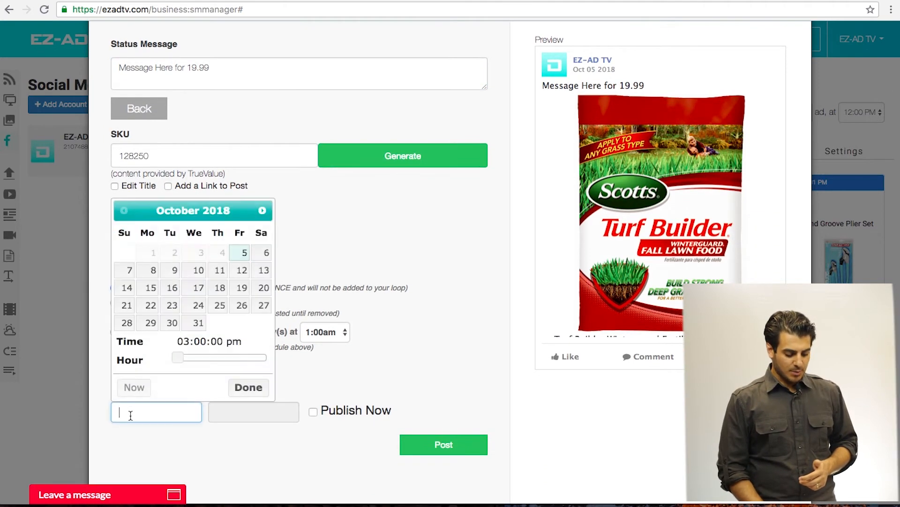
Step: Make the post reoccurring at a chosen time of day and publish it
left_click(247, 387)
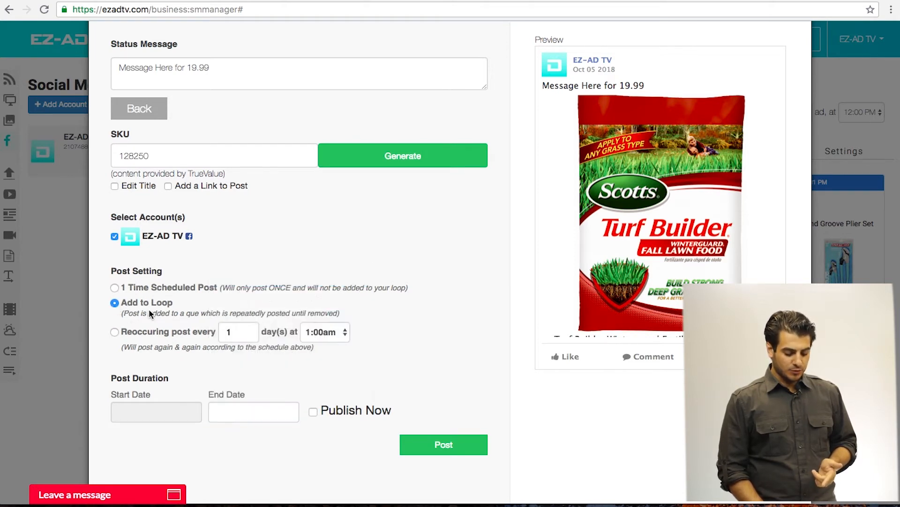
left_click(115, 333)
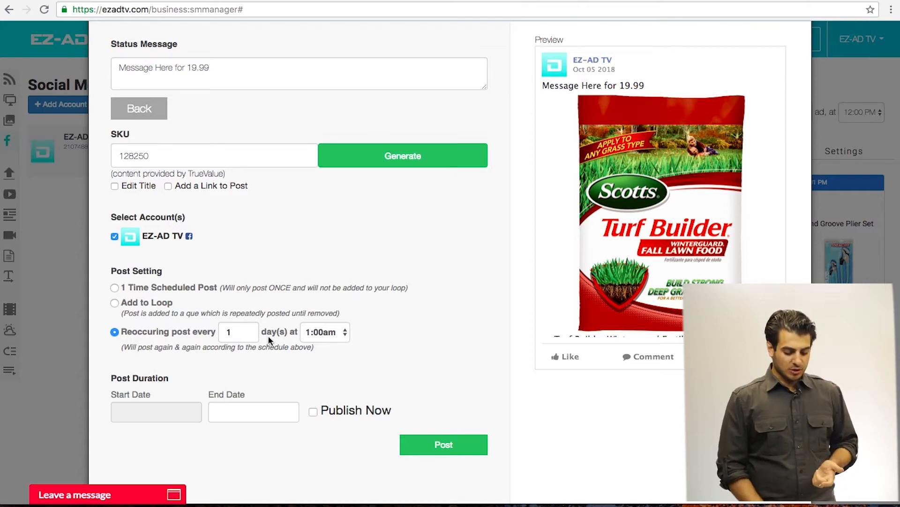
mouse_move(260, 336)
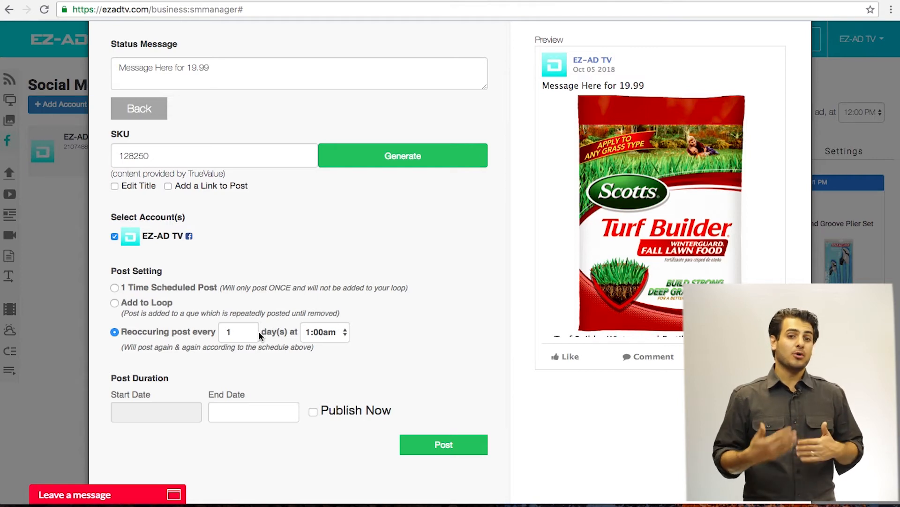
left_click(325, 332)
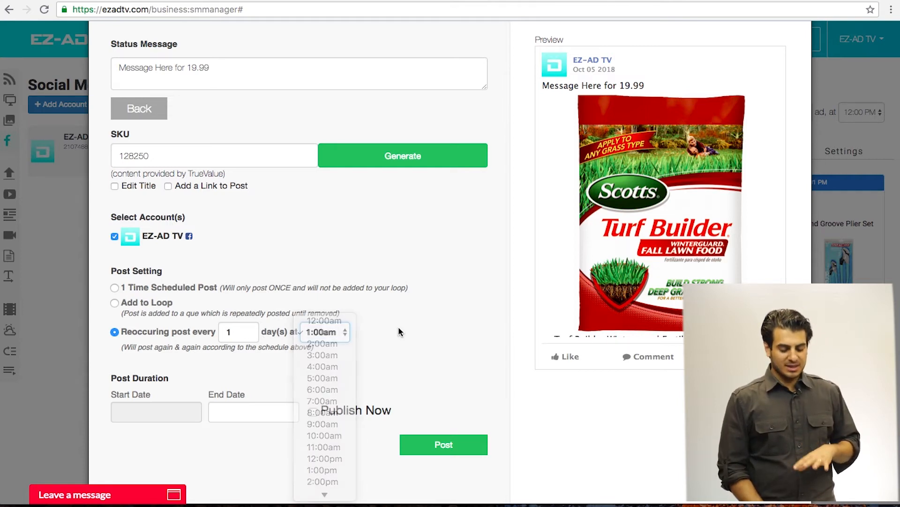
left_click(326, 332)
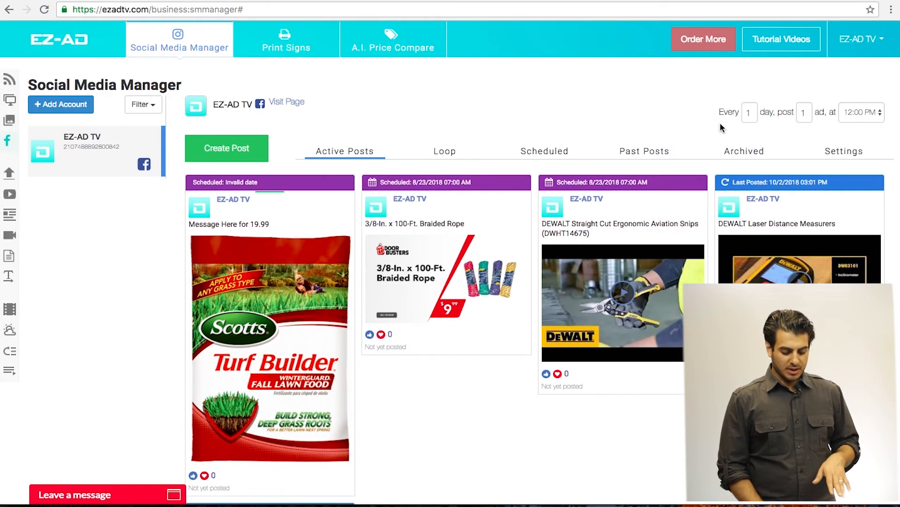
Step: Set the daily automatic posting time to 03:00 PM
left_click(861, 112)
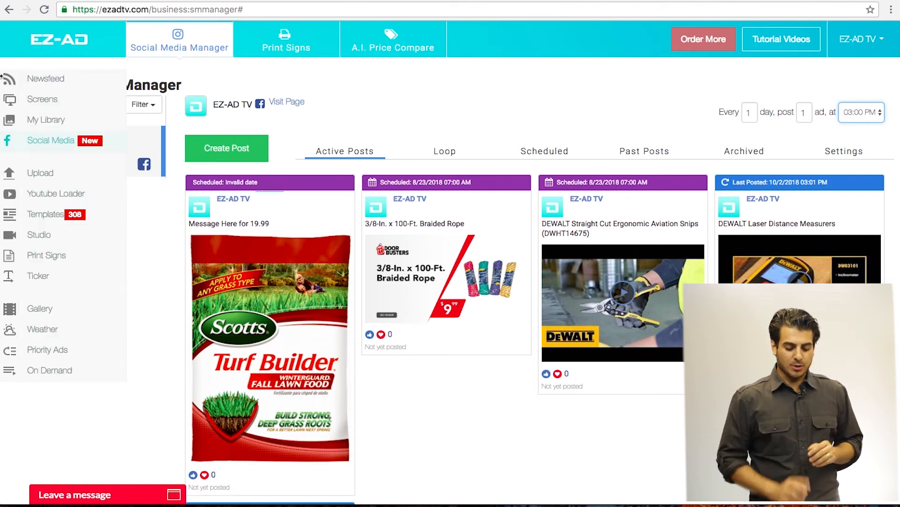
mouse_move(46, 255)
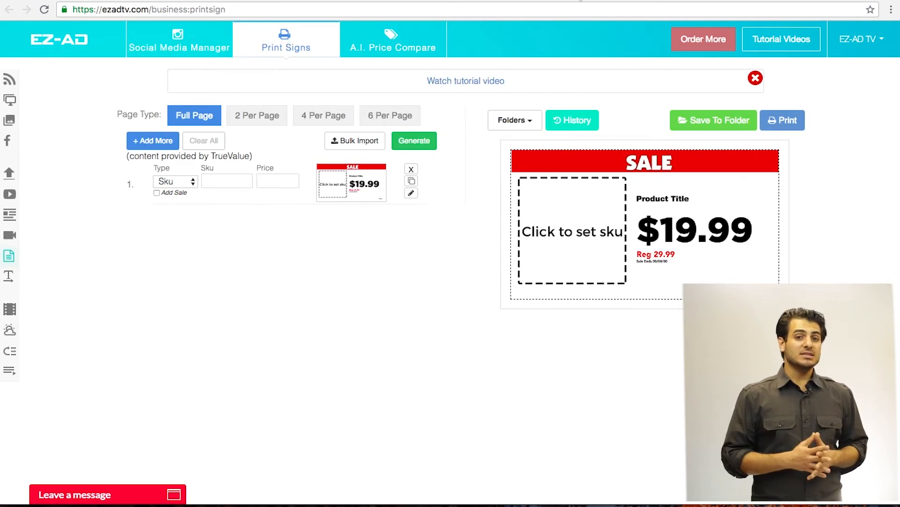
Step: Generate a full-page $1.59 SALE sign from SKU 442442 after trying 2- and 6-per-page layouts
left_click(264, 115)
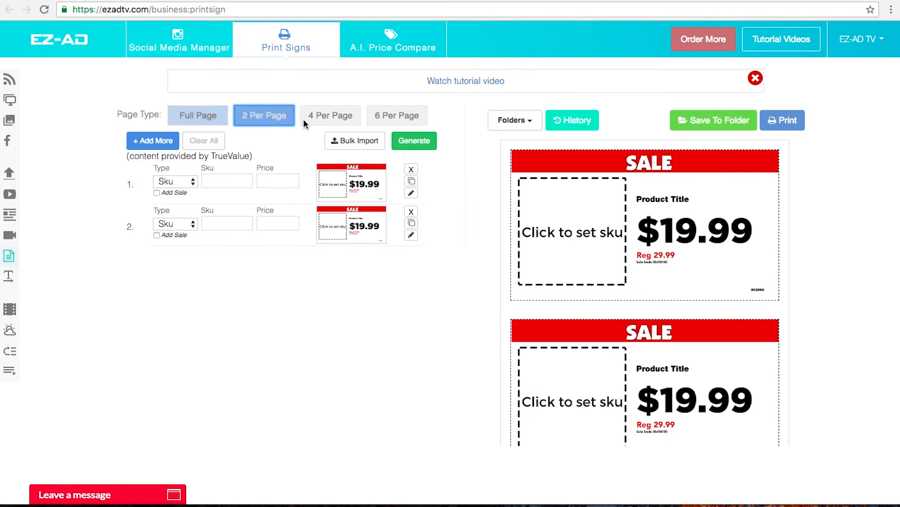
left_click(396, 114)
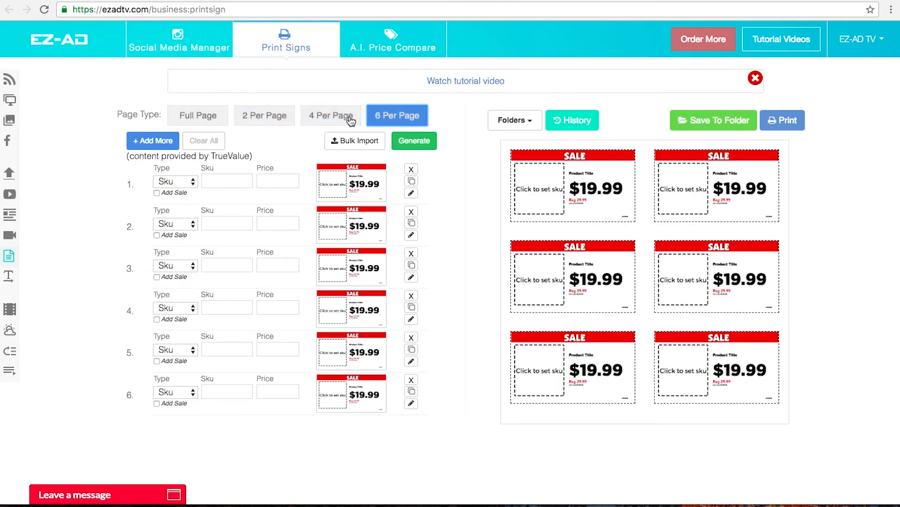
type("11")
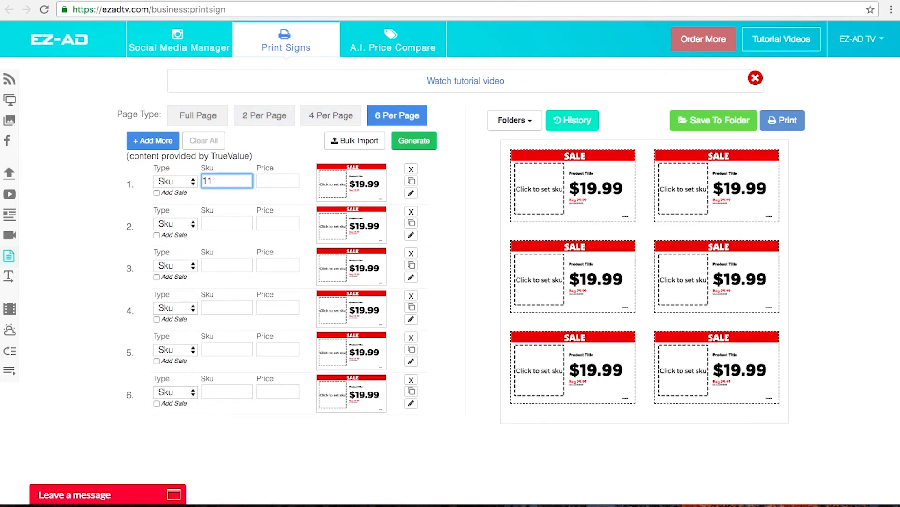
type("1.")
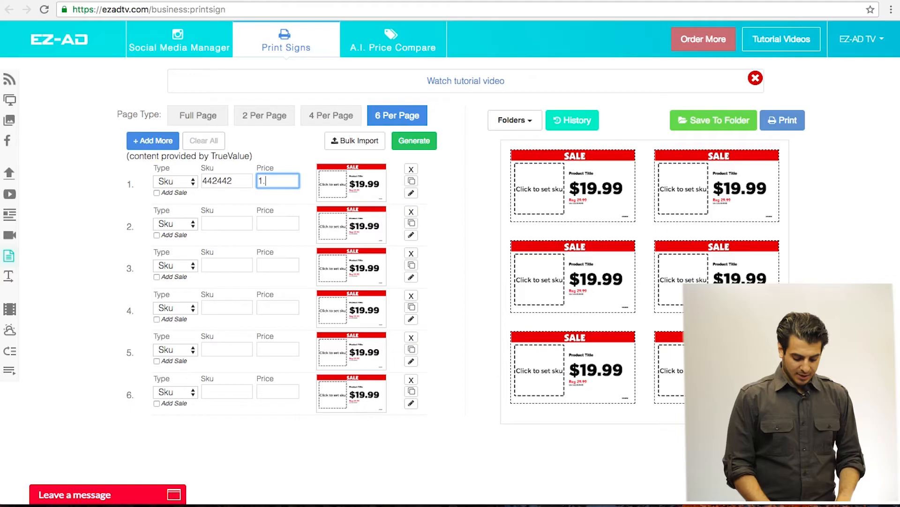
left_click(413, 141)
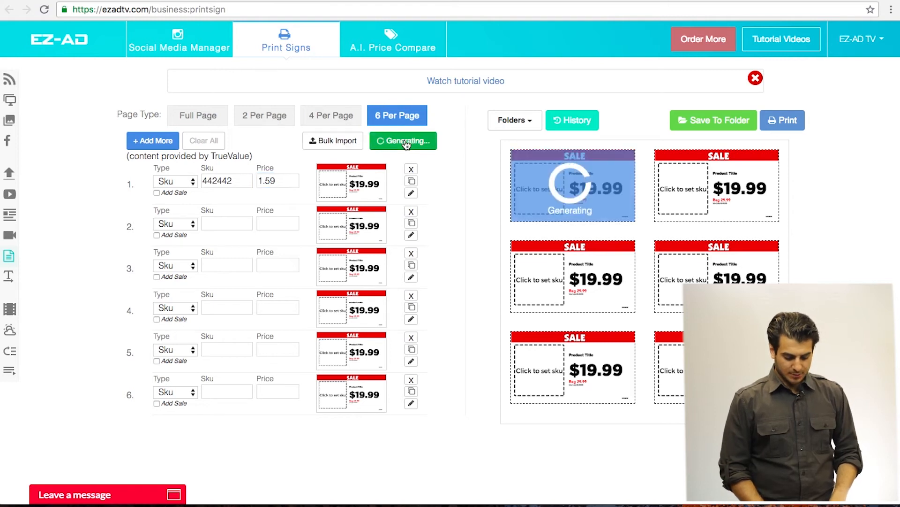
left_click(194, 114)
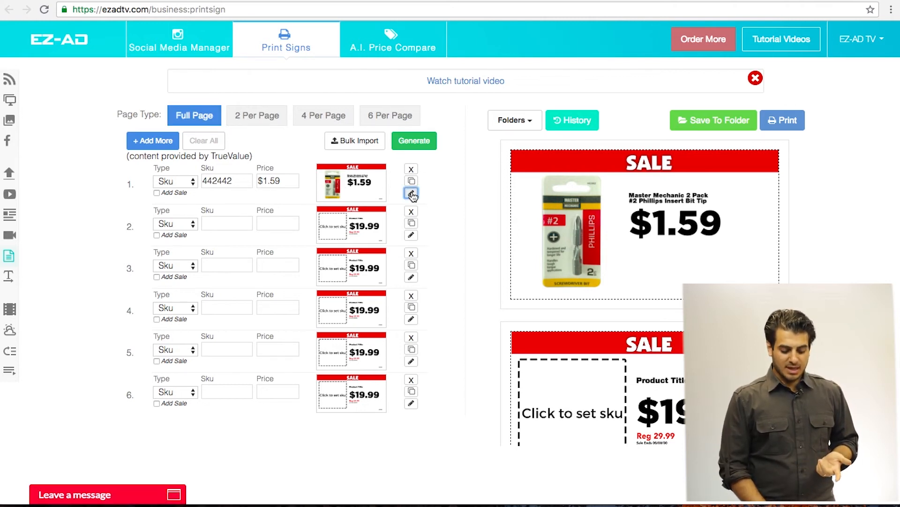
Step: Edit the sign's AAA Hardware banner, make it purple and save the design as a master template
left_click(411, 193)
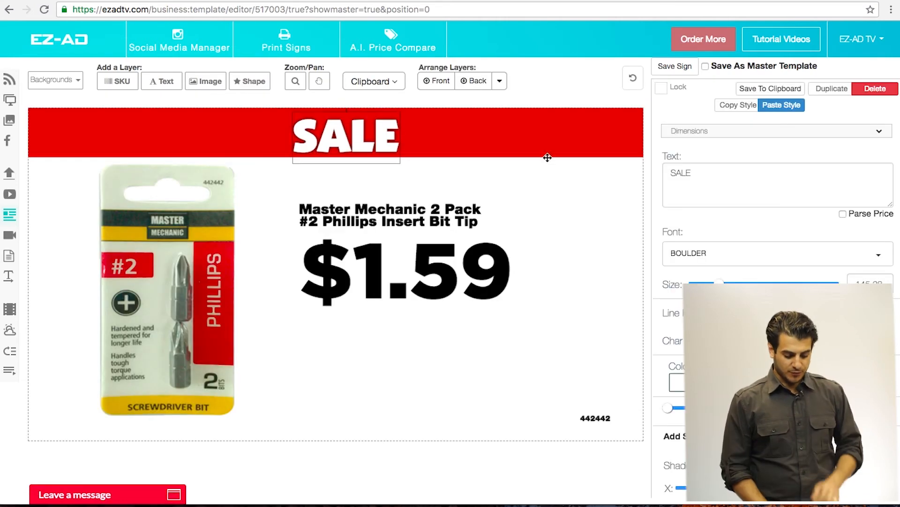
type("A")
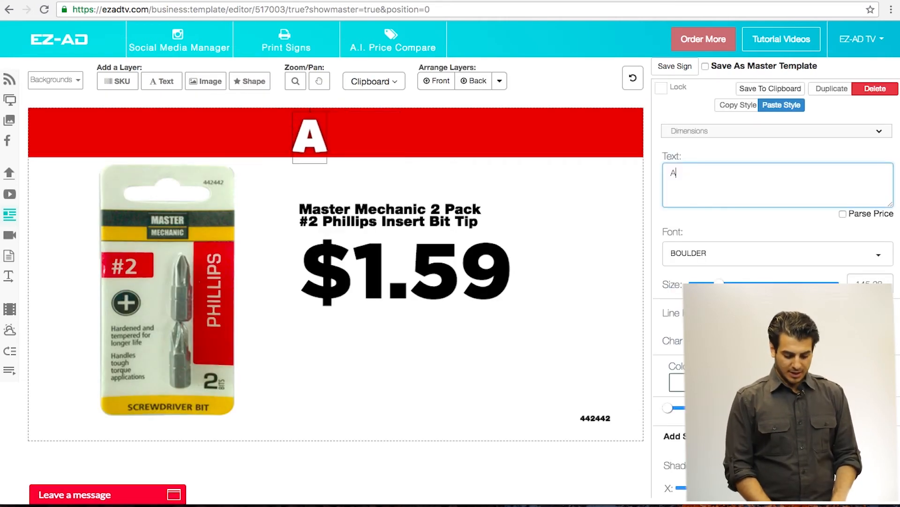
type("AA Hardware")
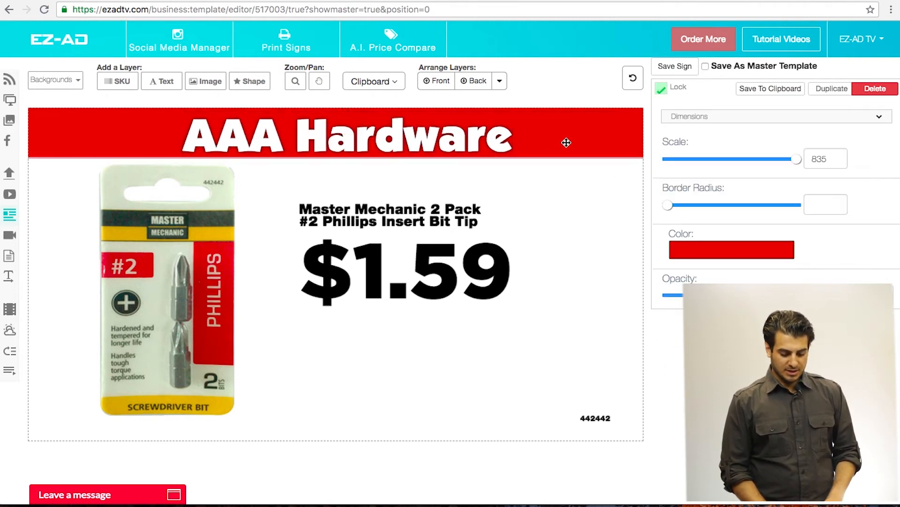
left_click(732, 249)
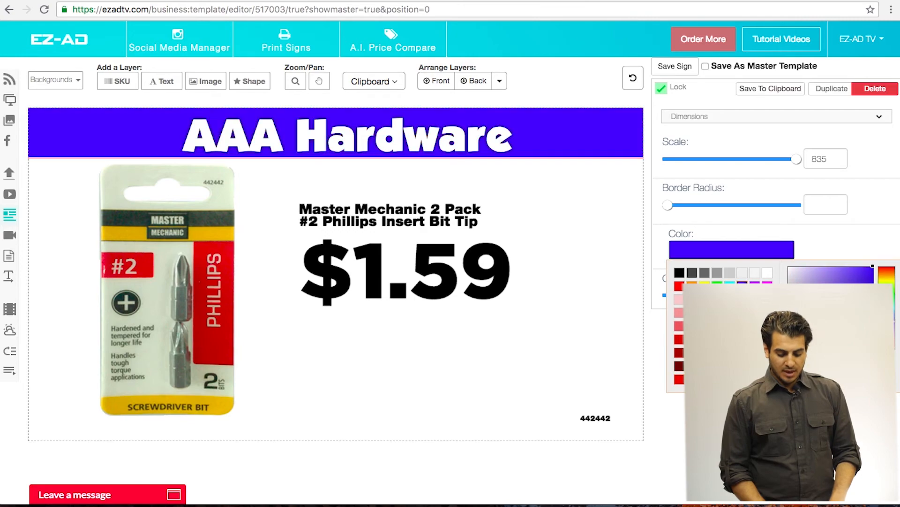
left_click(285, 40)
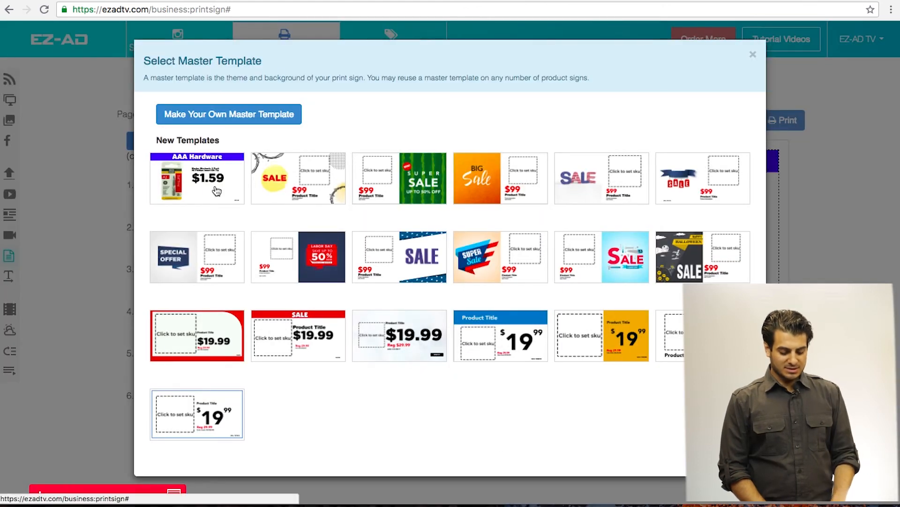
Step: Apply the AAA Hardware master template and generate a sign for SKU 128250 at $19.99
left_click(197, 178)
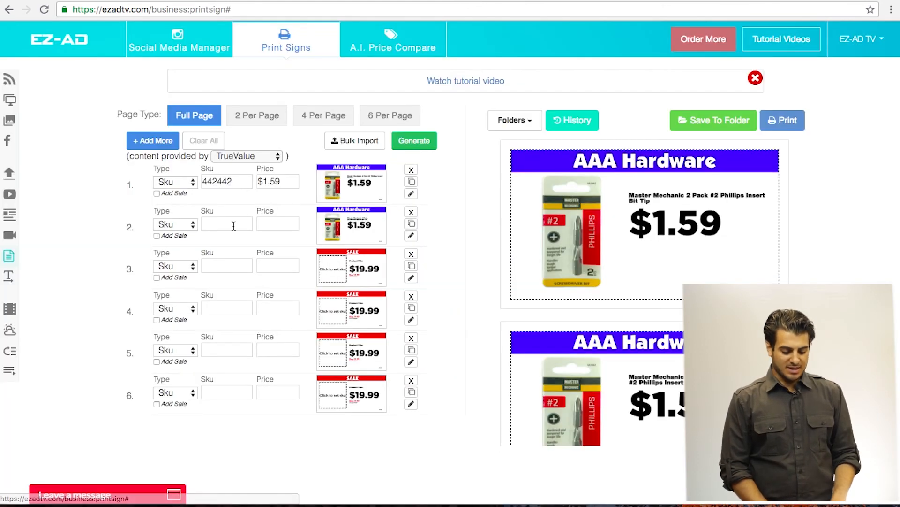
type("128250")
type("19.99")
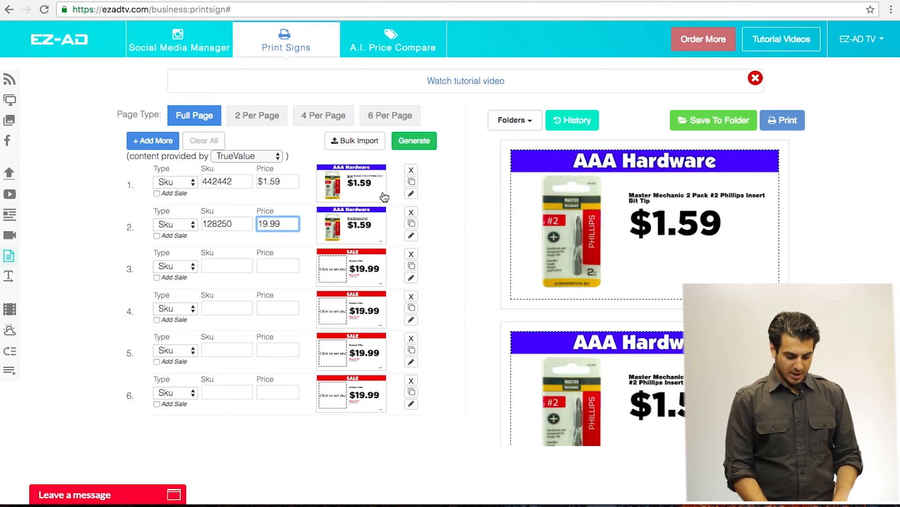
left_click(414, 140)
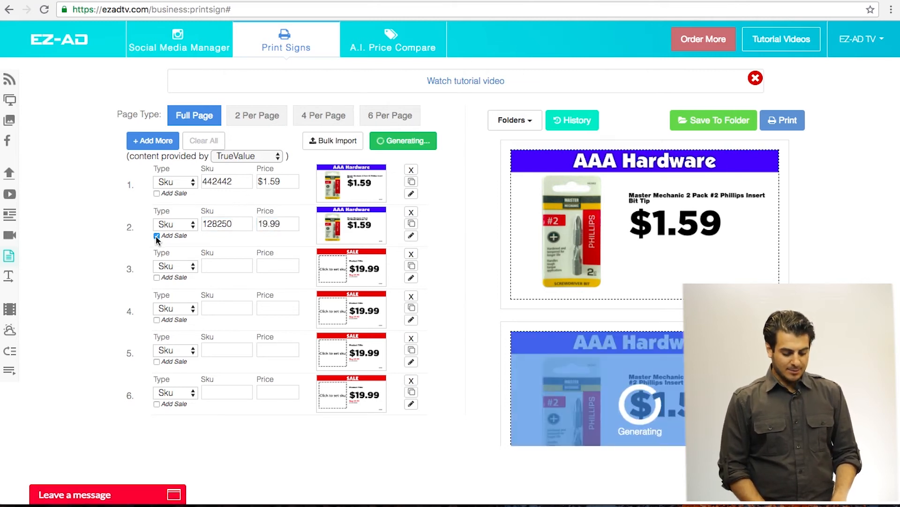
Step: Mark the second product on sale with regular price 21.99 ending October 15 and regenerate
left_click(156, 237)
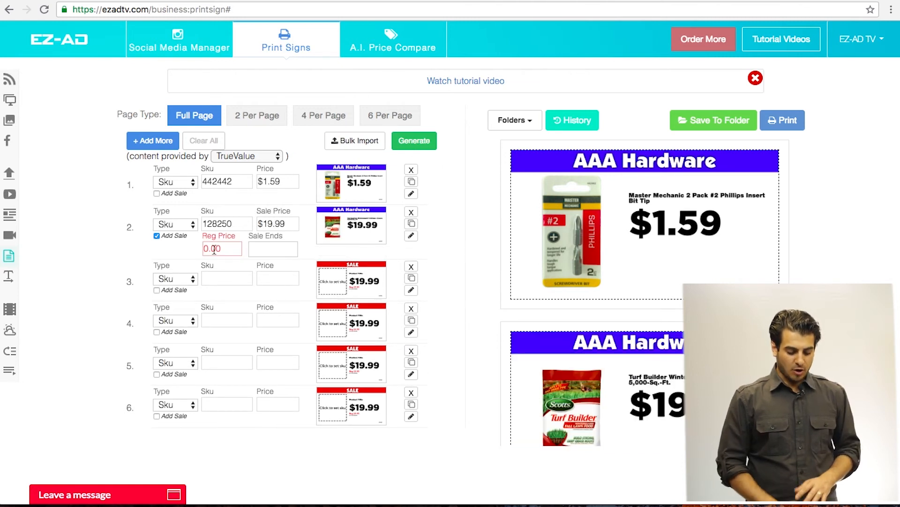
type("21.99")
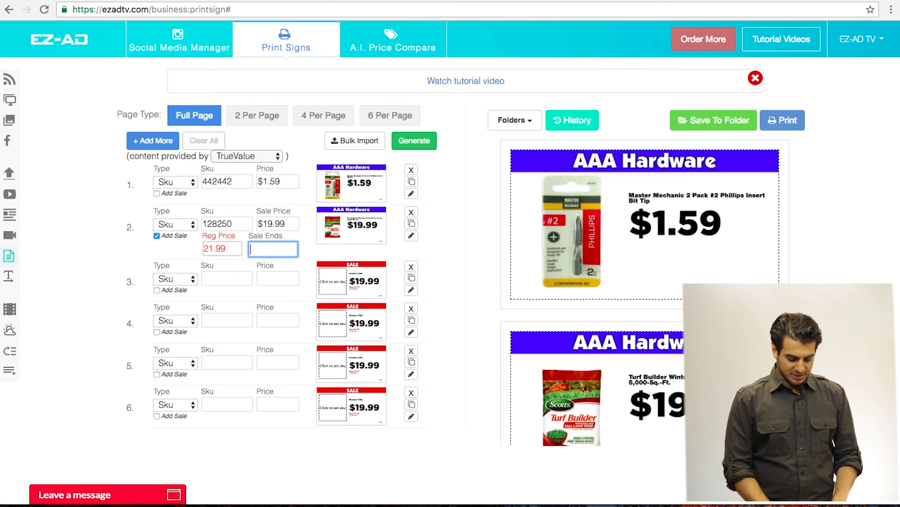
type("October 1")
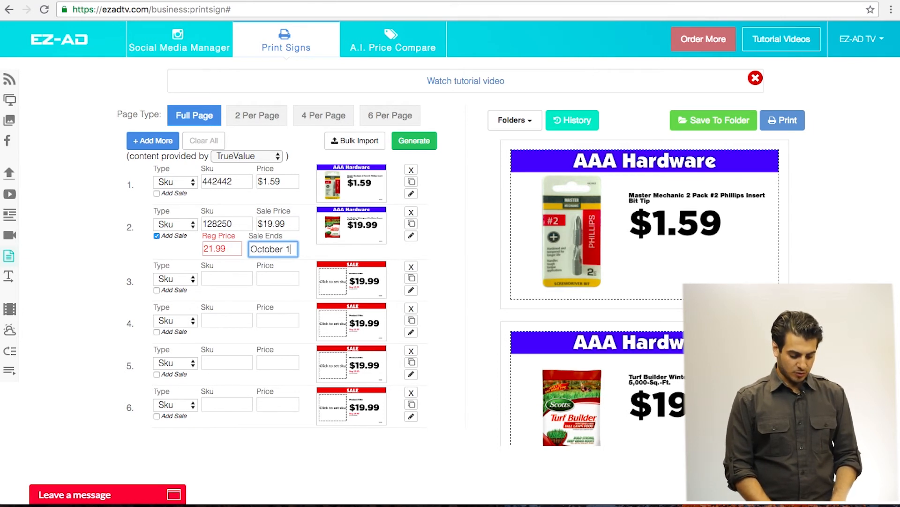
left_click(414, 140)
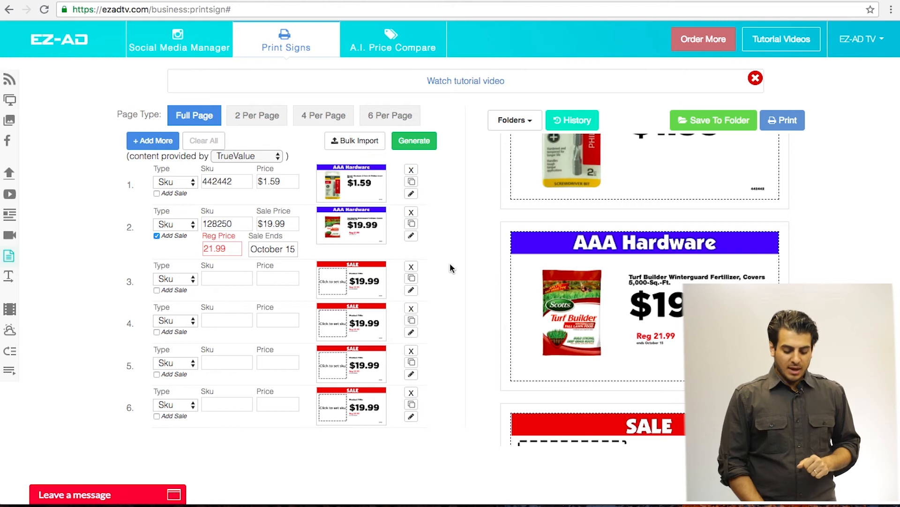
mouse_move(424, 242)
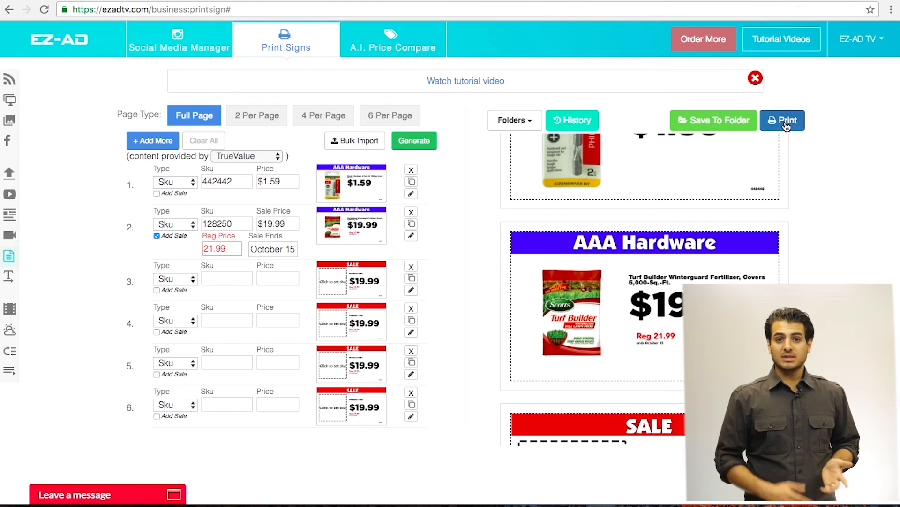
Step: Save the generated signs into a new media-library folder named demo
left_click(515, 120)
type("demo")
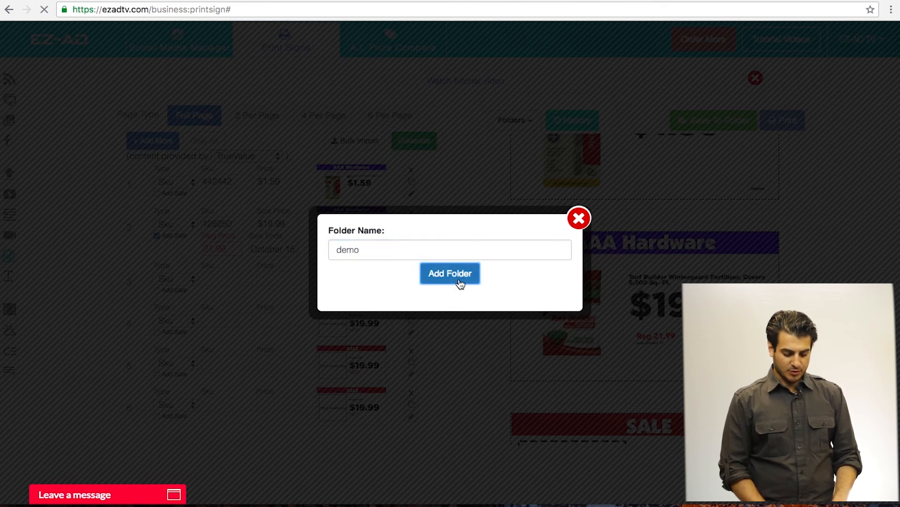
left_click(449, 273)
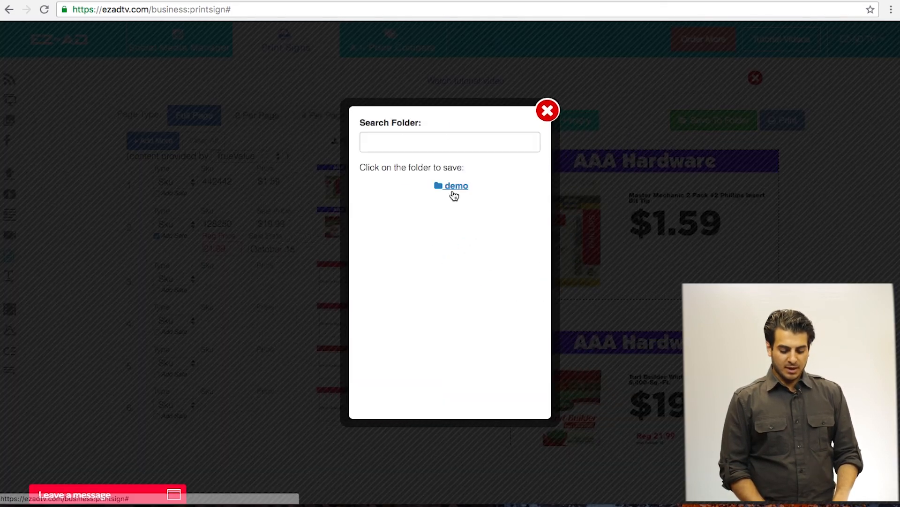
left_click(546, 110)
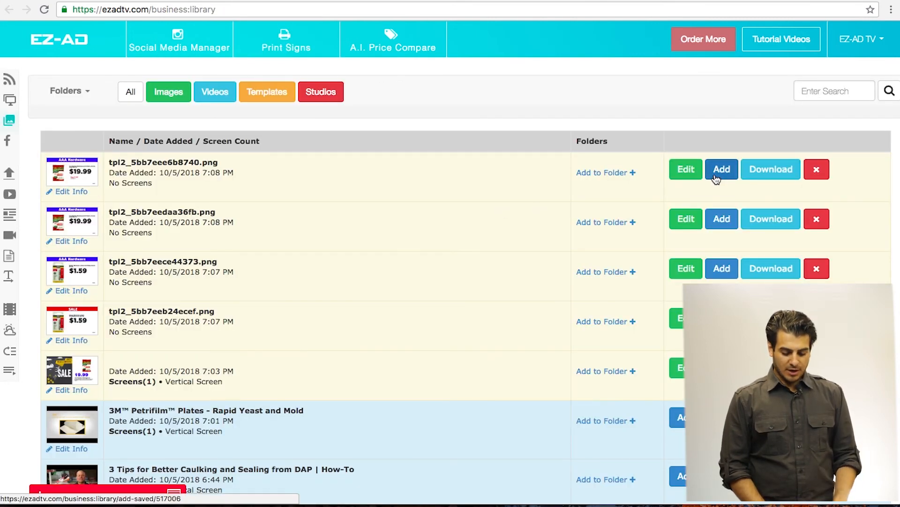
Step: Add the newest $19.99 sign to the Vertical Screen
left_click(722, 169)
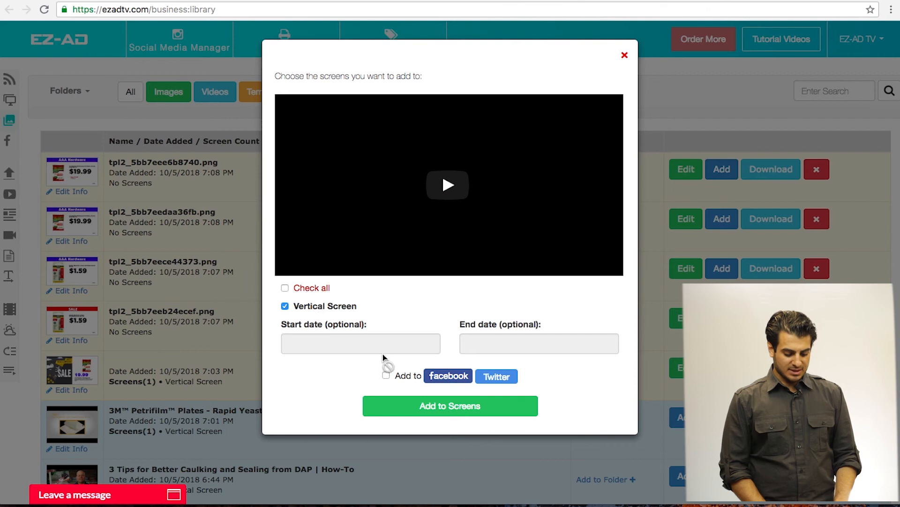
left_click(625, 55)
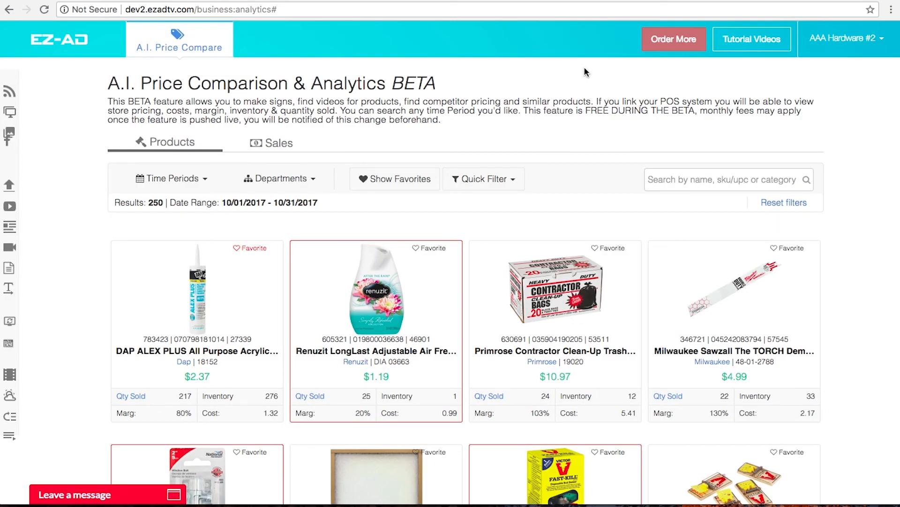
Step: Browse the product analytics and open the retailer price comparison for the DAP ALEX PLUS caulk
scroll("down", 3)
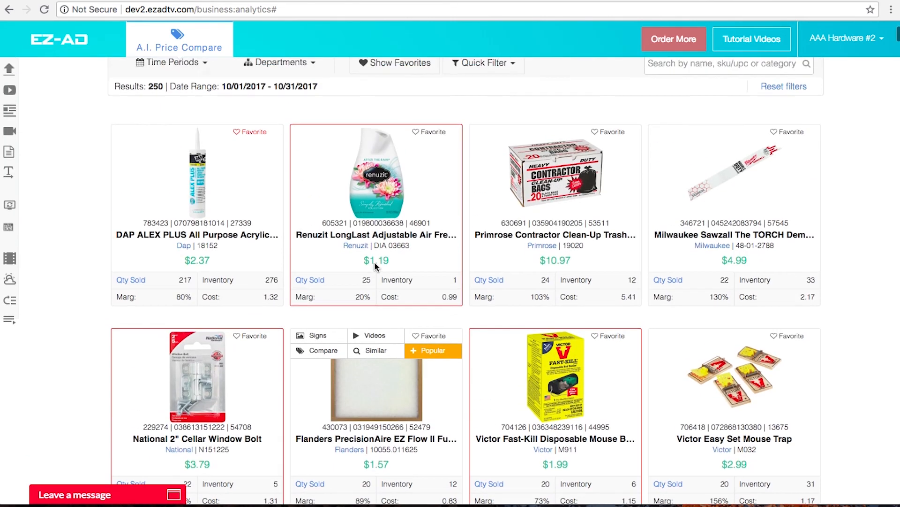
scroll("up", 3)
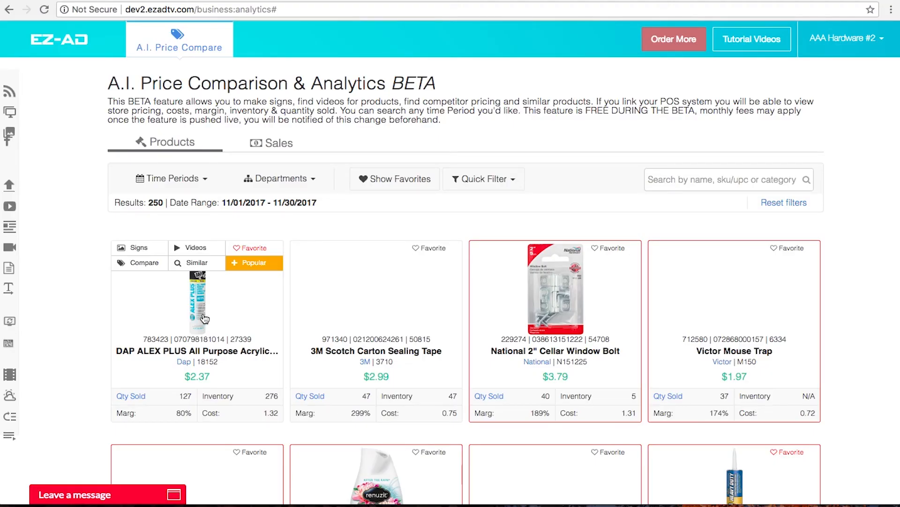
left_click(143, 262)
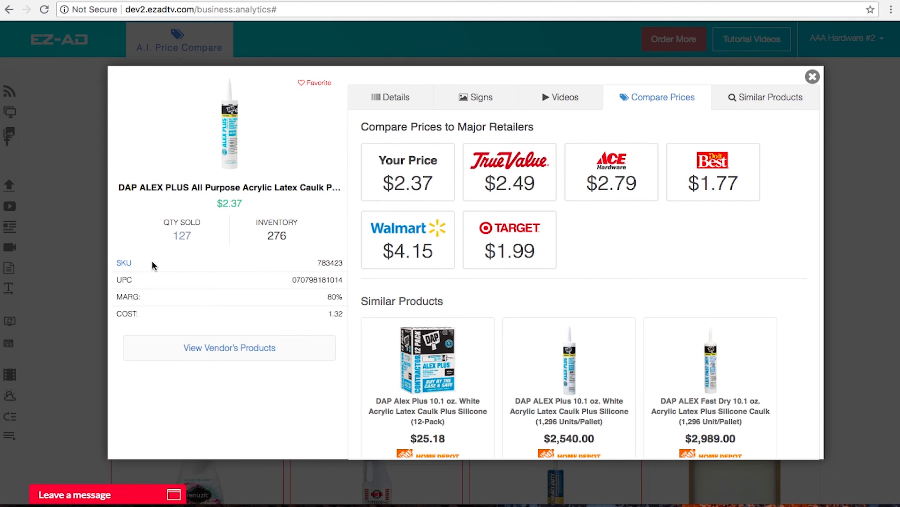
mouse_move(556, 101)
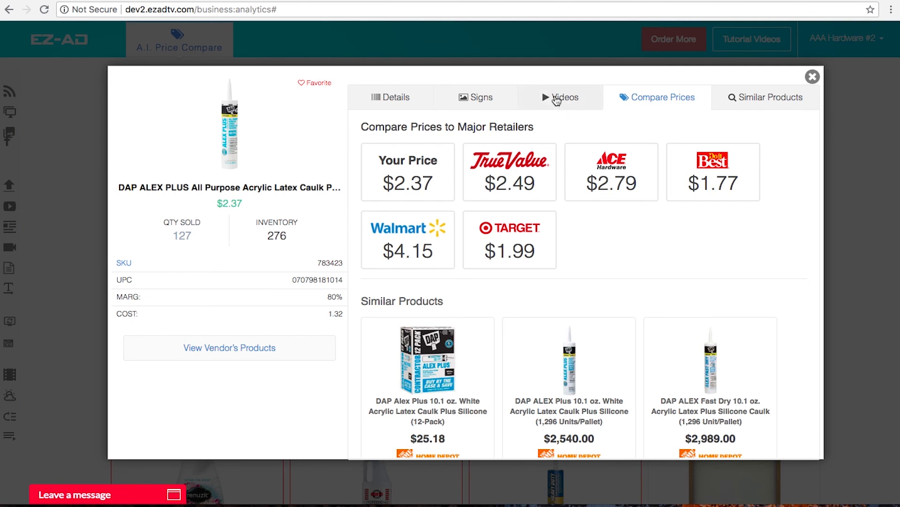
Step: Browse the DAP caulk's videos and sign templates, preview a 2.37 sign, then close without adding it
left_click(560, 97)
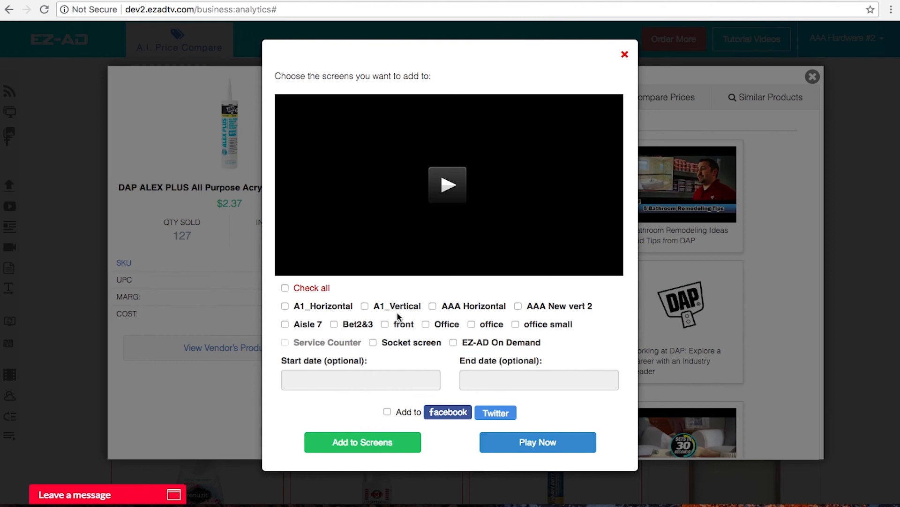
left_click(625, 55)
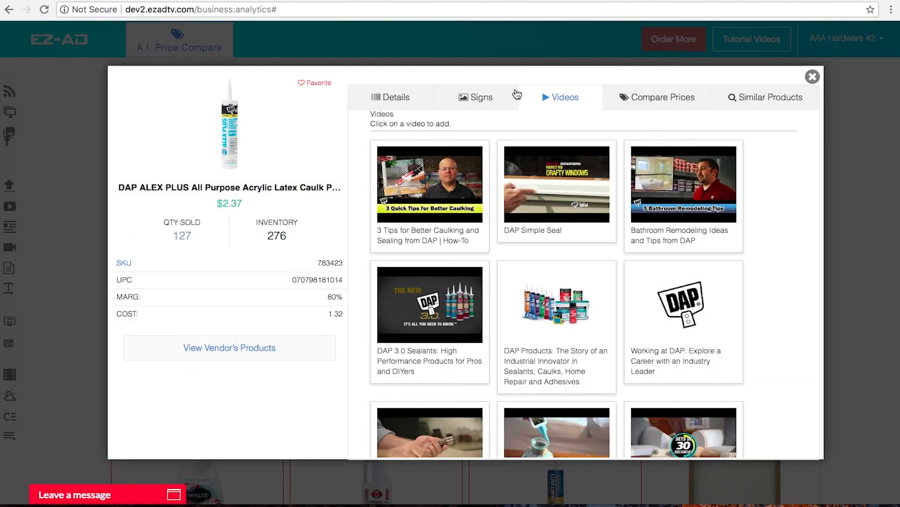
left_click(475, 96)
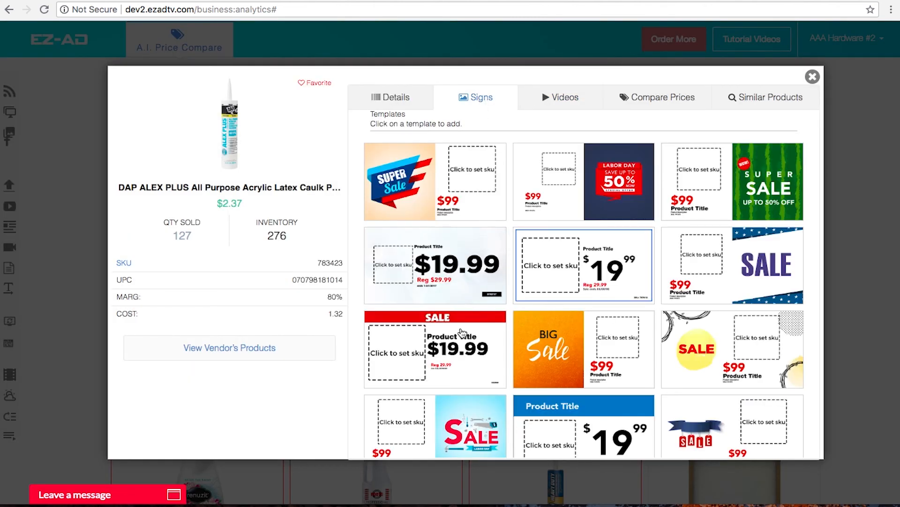
left_click(582, 264)
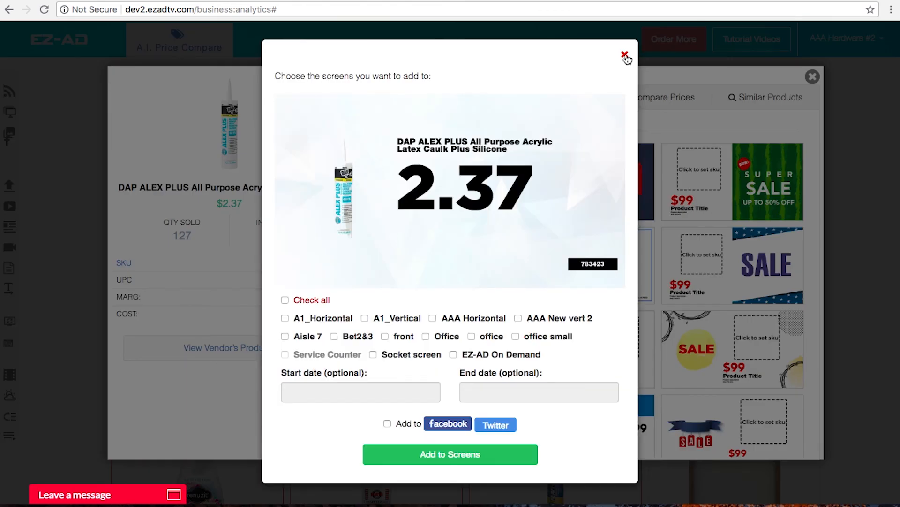
left_click(623, 54)
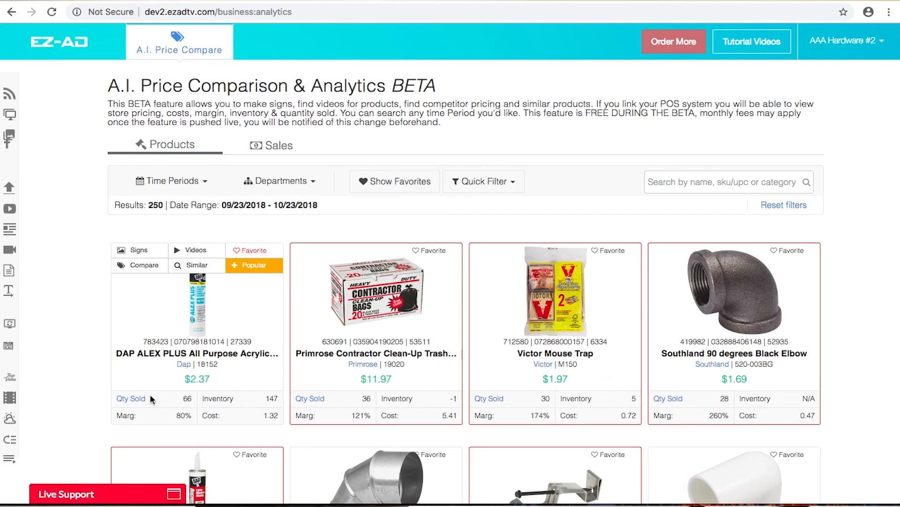
Step: Open the live support chat, then go to Help Videos from the AAA Hardware #2 account menu
left_click(66, 493)
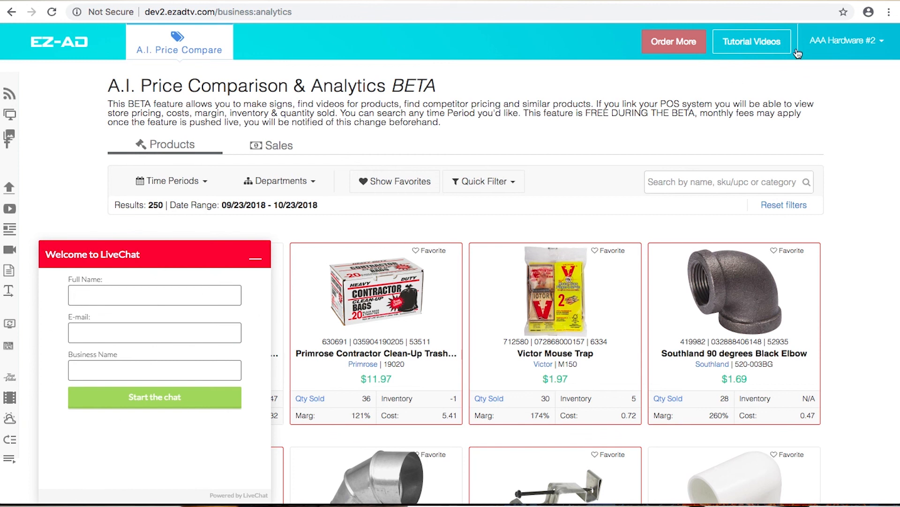
left_click(845, 40)
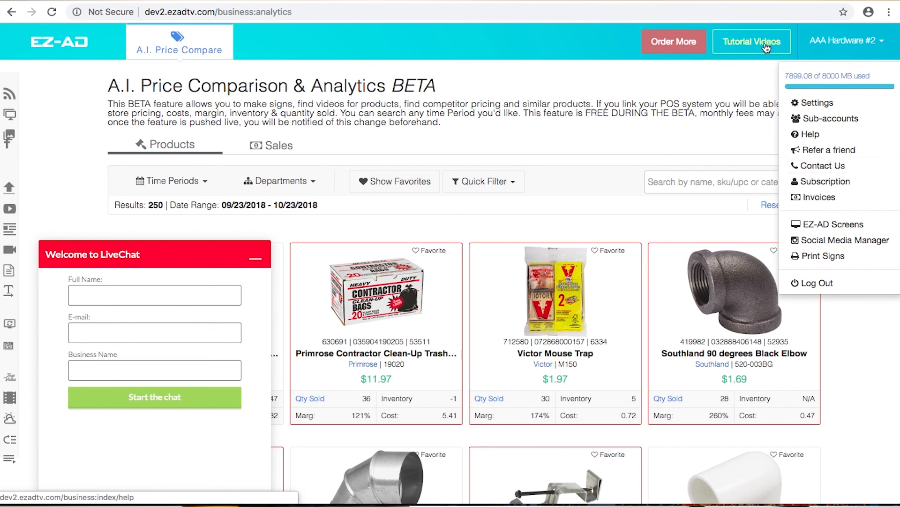
left_click(751, 41)
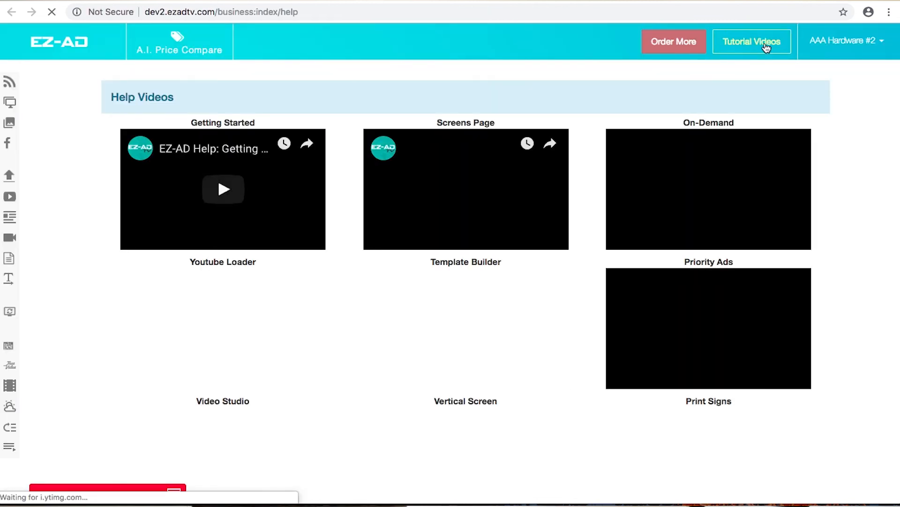